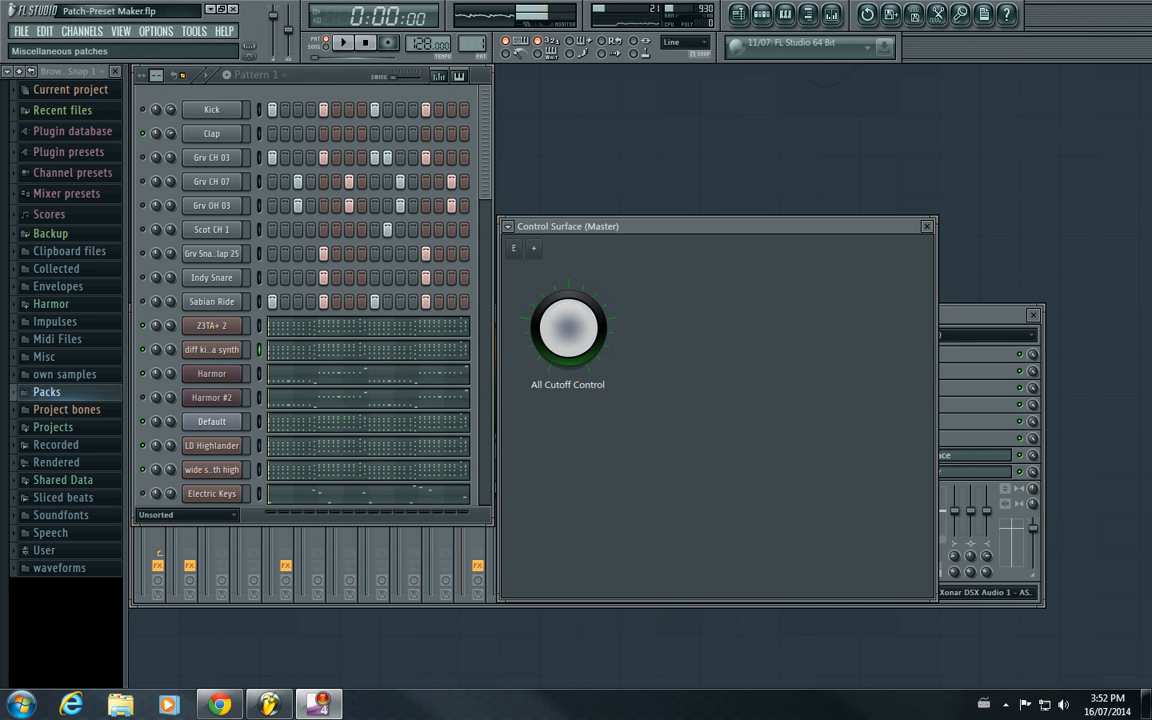
mouse_move(634, 176)
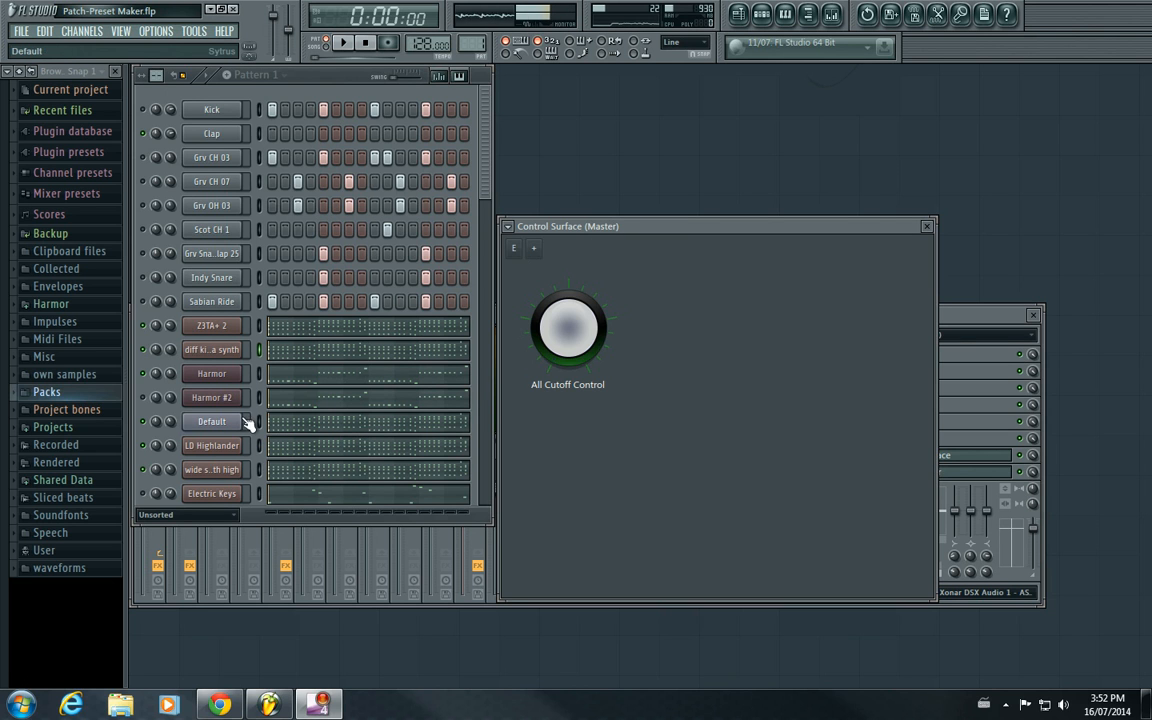
Show the Default channel's settings beside the All Cutoff Control knob and check the knob's options menu.
left_click(212, 468)
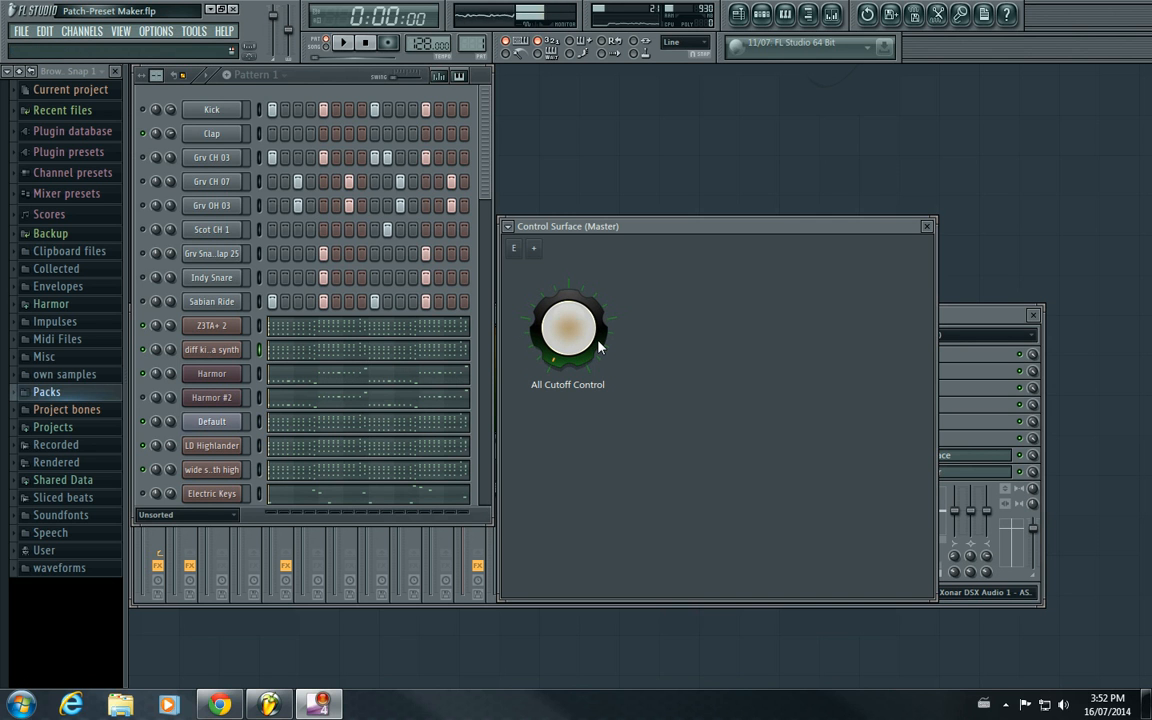
left_click(212, 324)
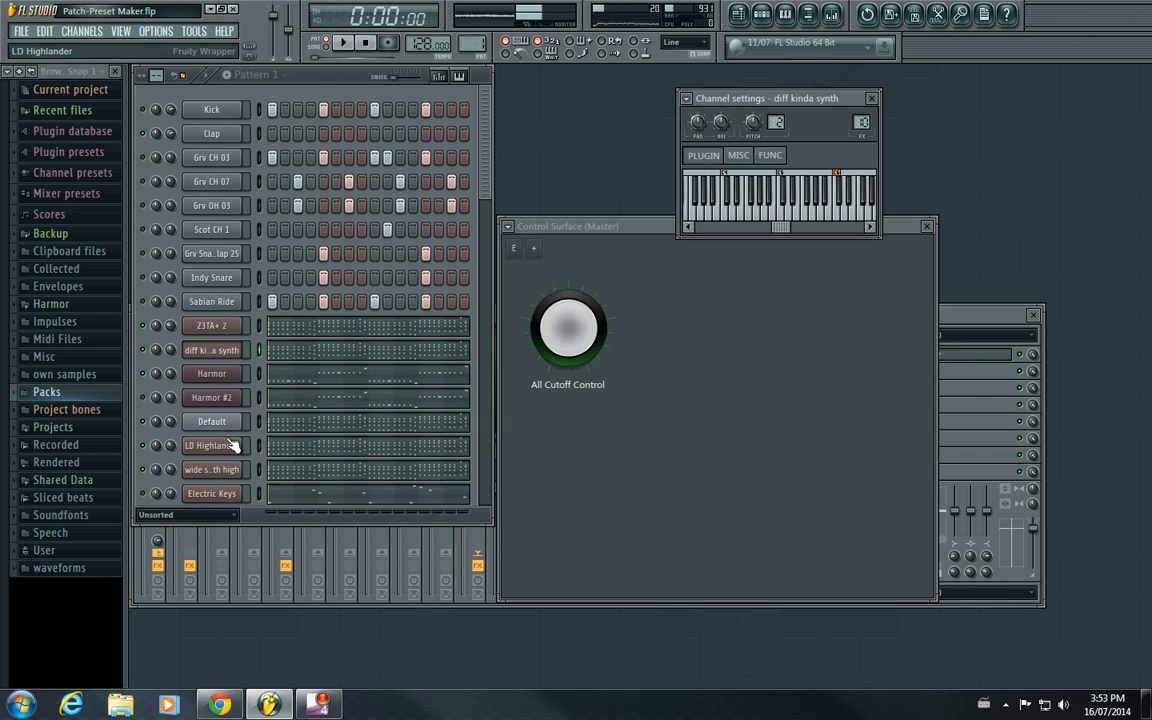
left_click(212, 420)
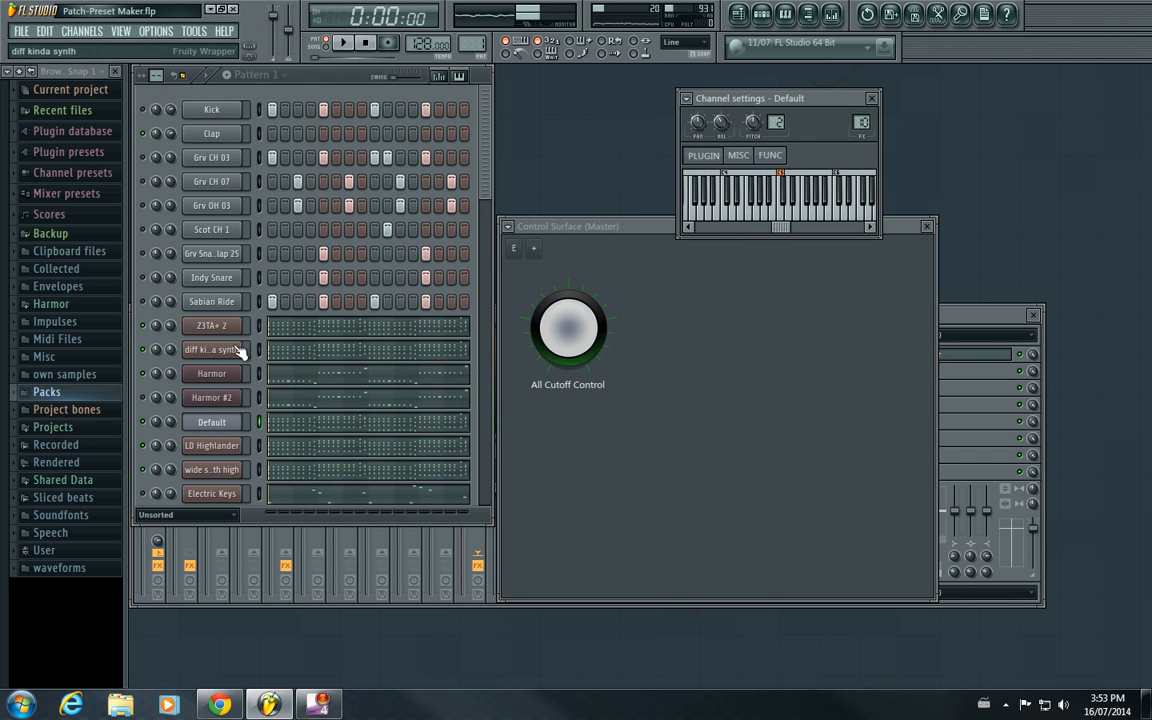
left_click(212, 468)
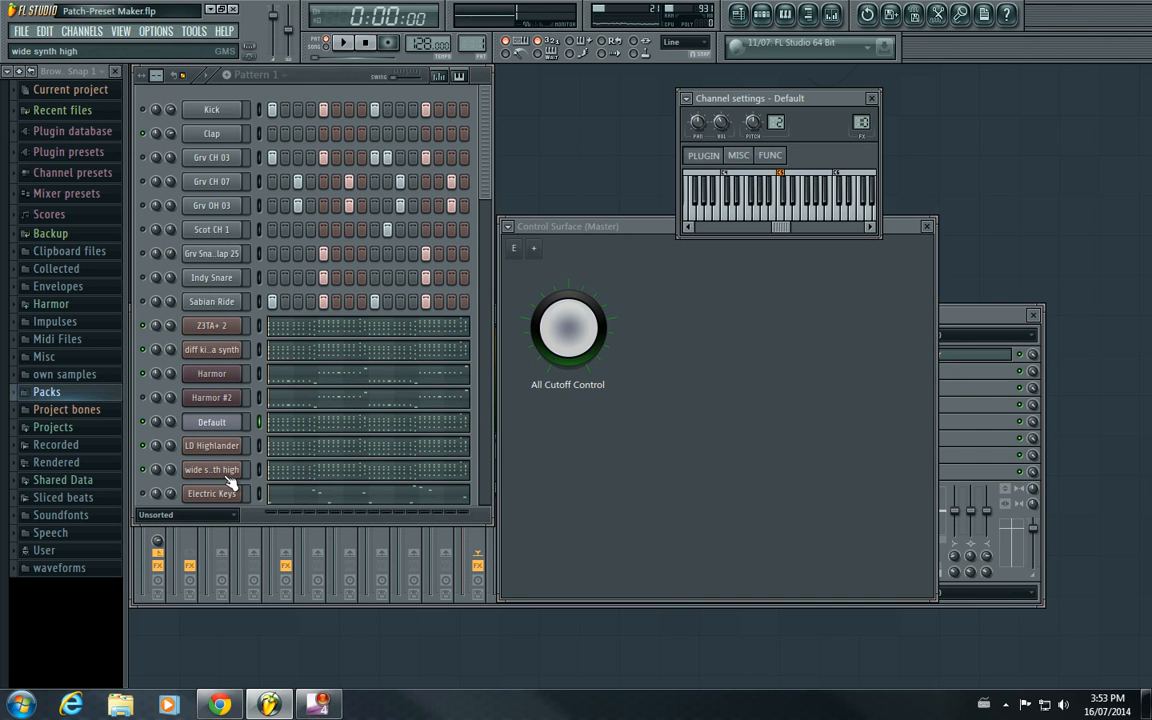
right_click(568, 328)
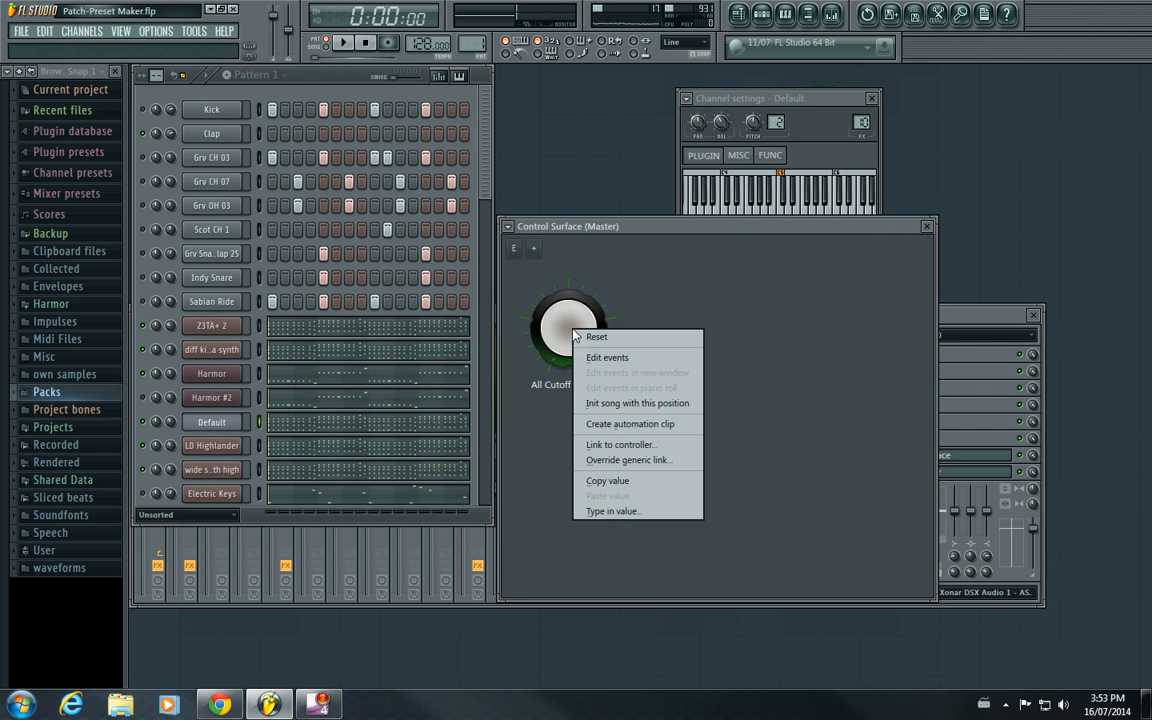
left_click(596, 336)
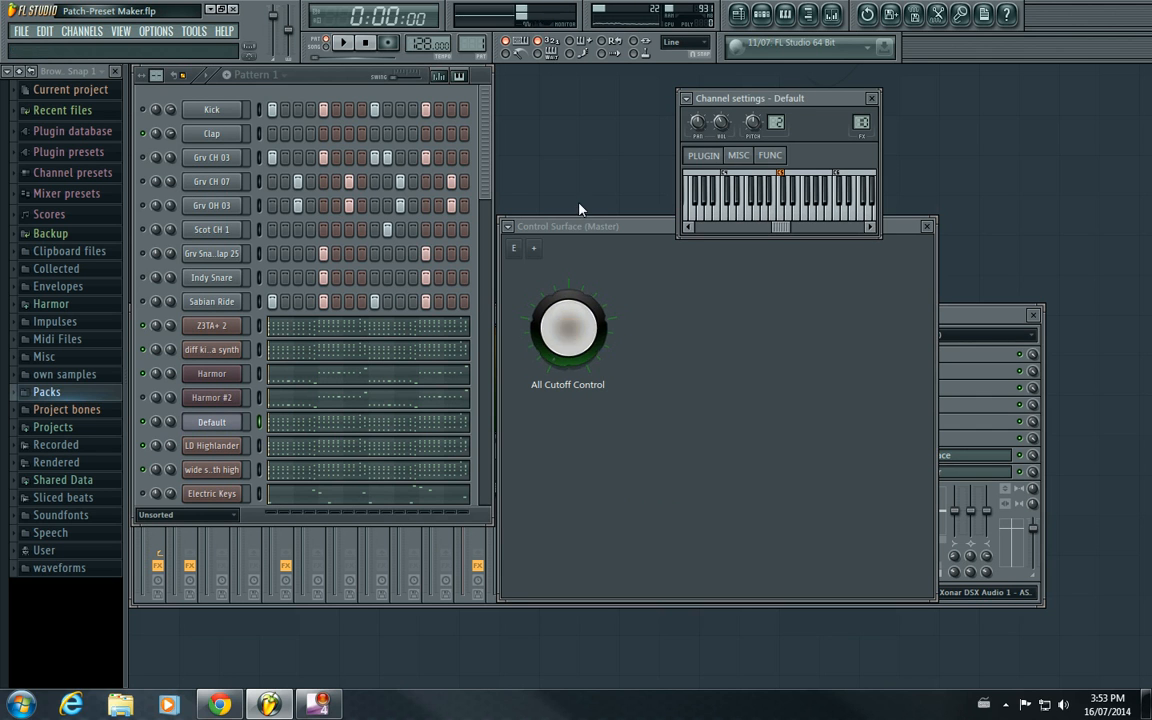
left_click(344, 44)
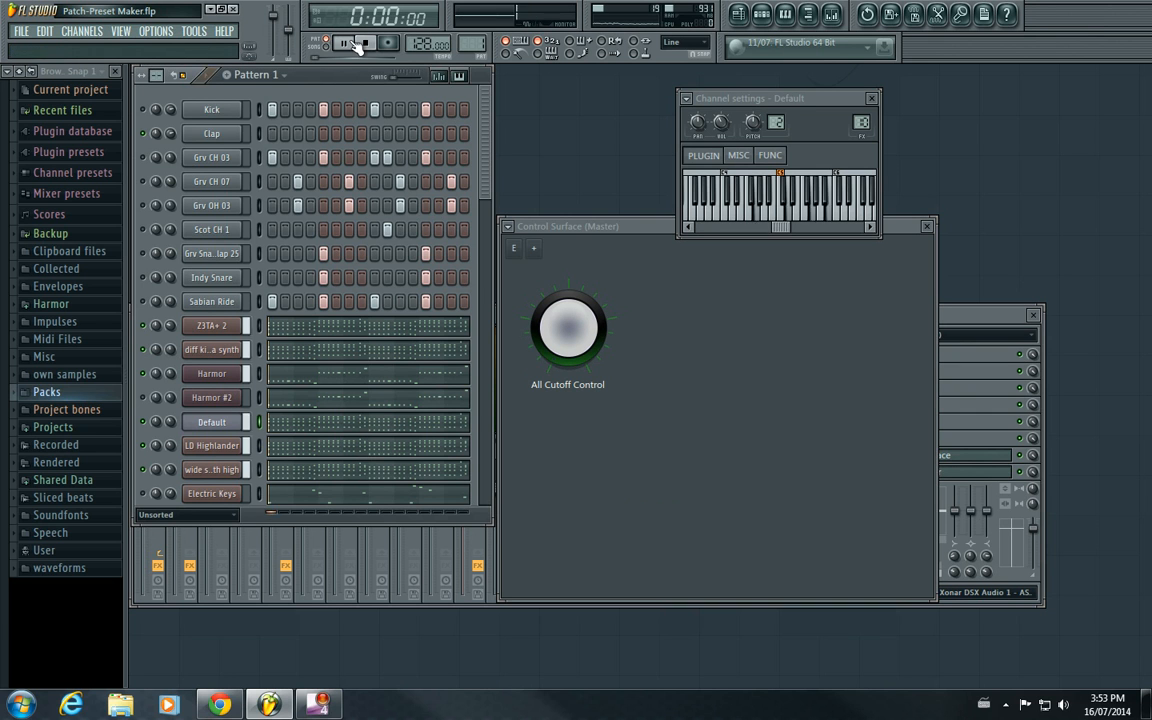
left_click(344, 44)
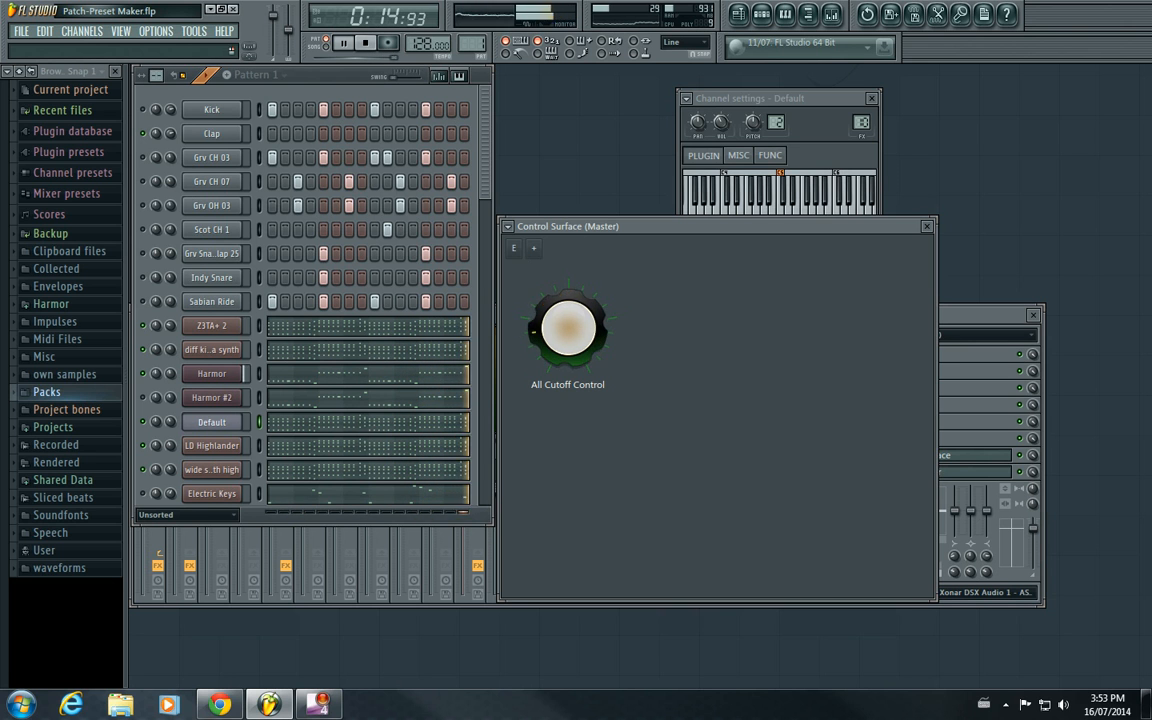
left_click(364, 42)
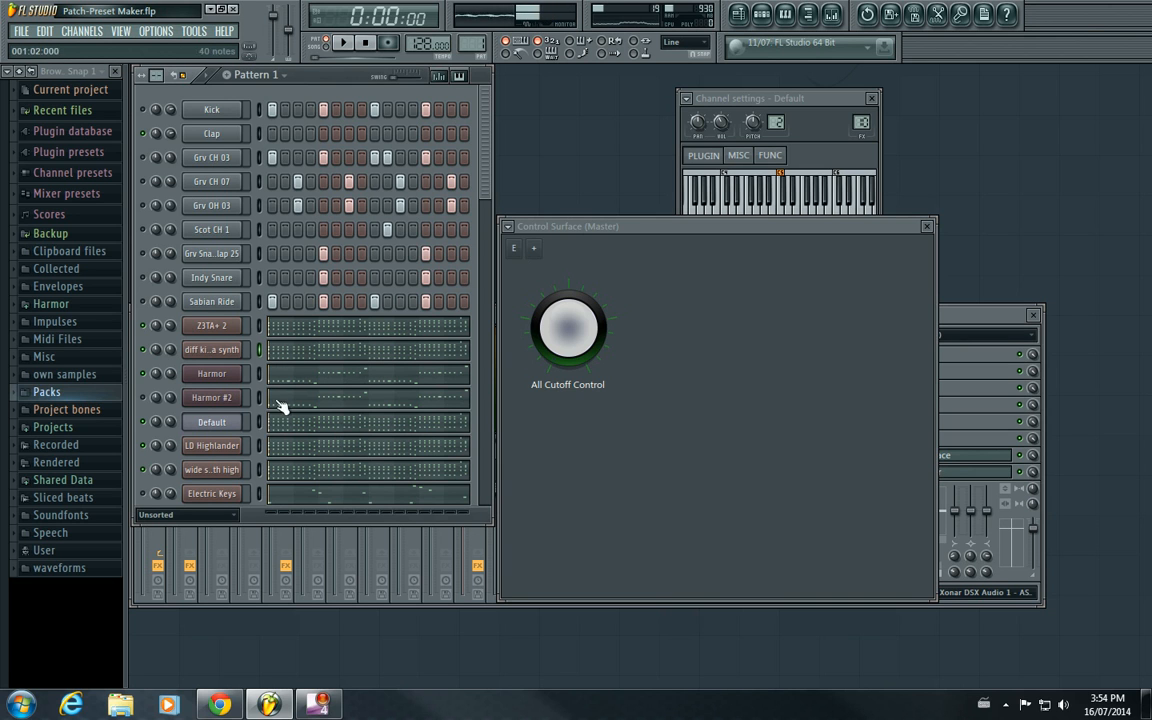
left_click(212, 444)
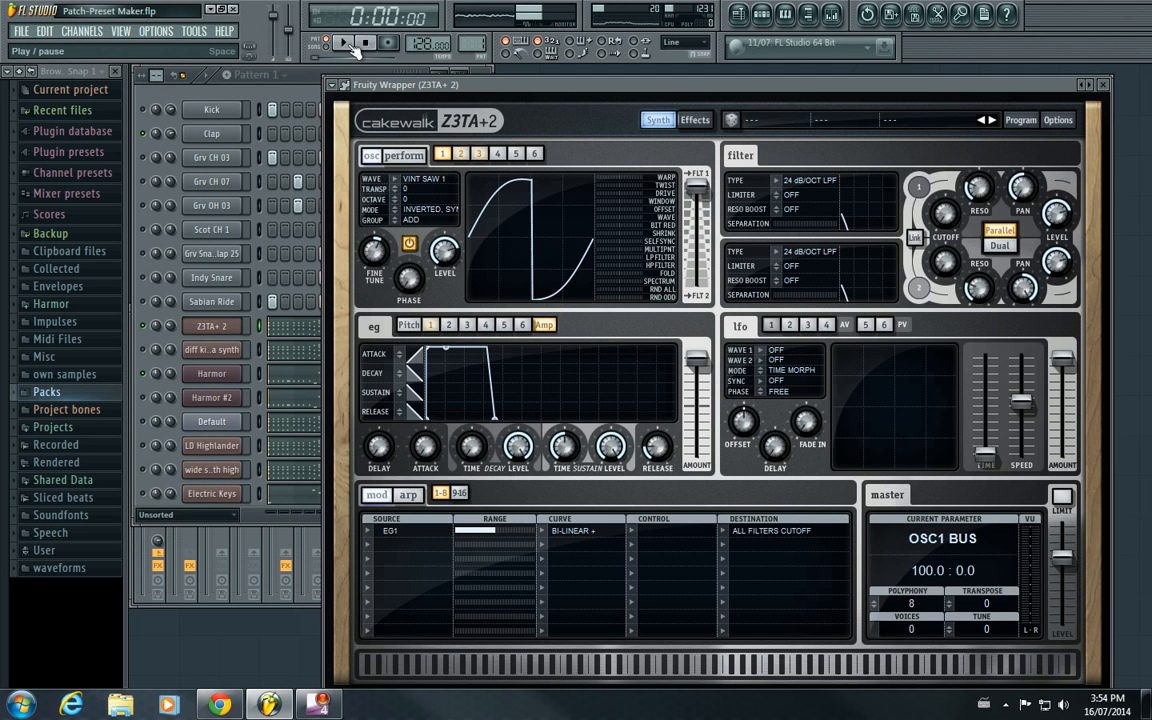
Play the pattern and bring Z3TA+2's filter 1 cutoff down to 16.00 Hz.
left_click(344, 42)
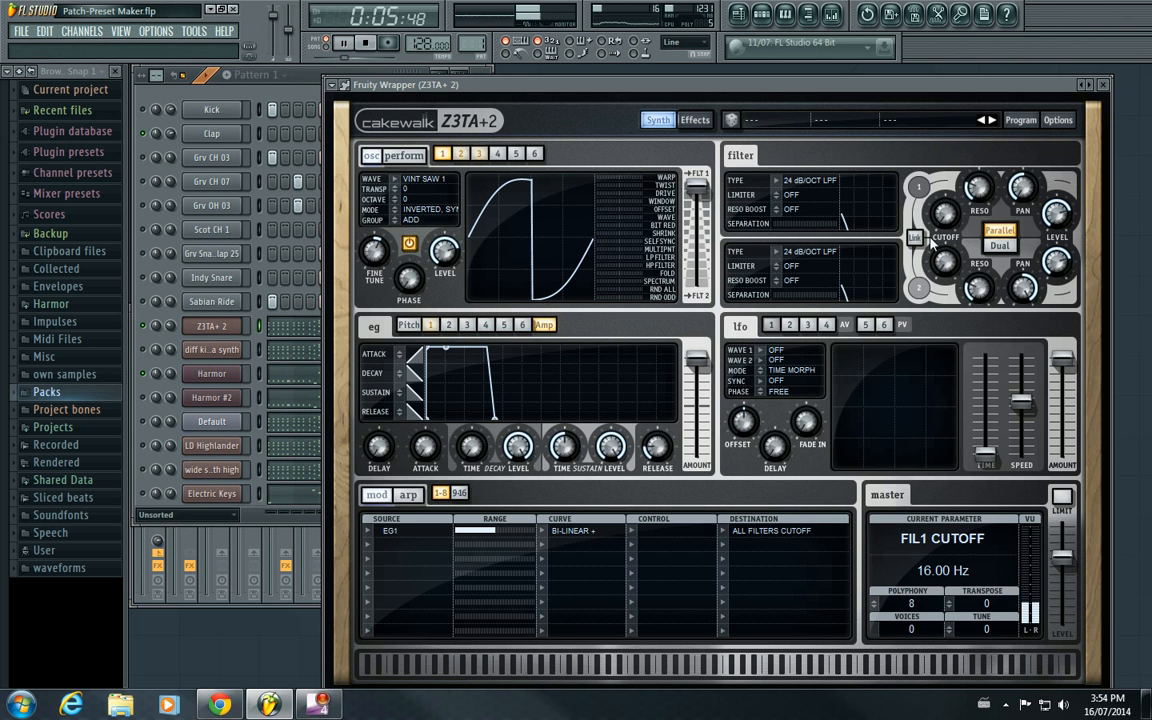
left_click_drag(916, 238, 916, 200)
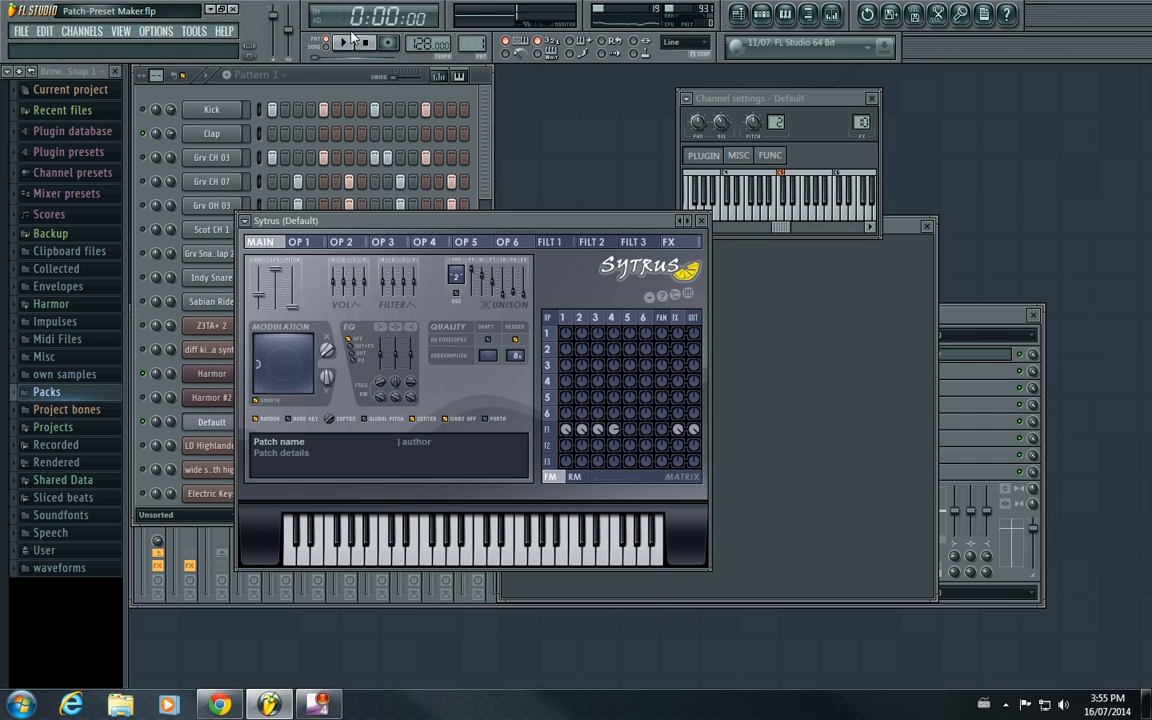
Audition Sytrus during playback, then return to Z3TA+2 with filter 1 cutoff still at 16.00 Hz.
left_click(344, 42)
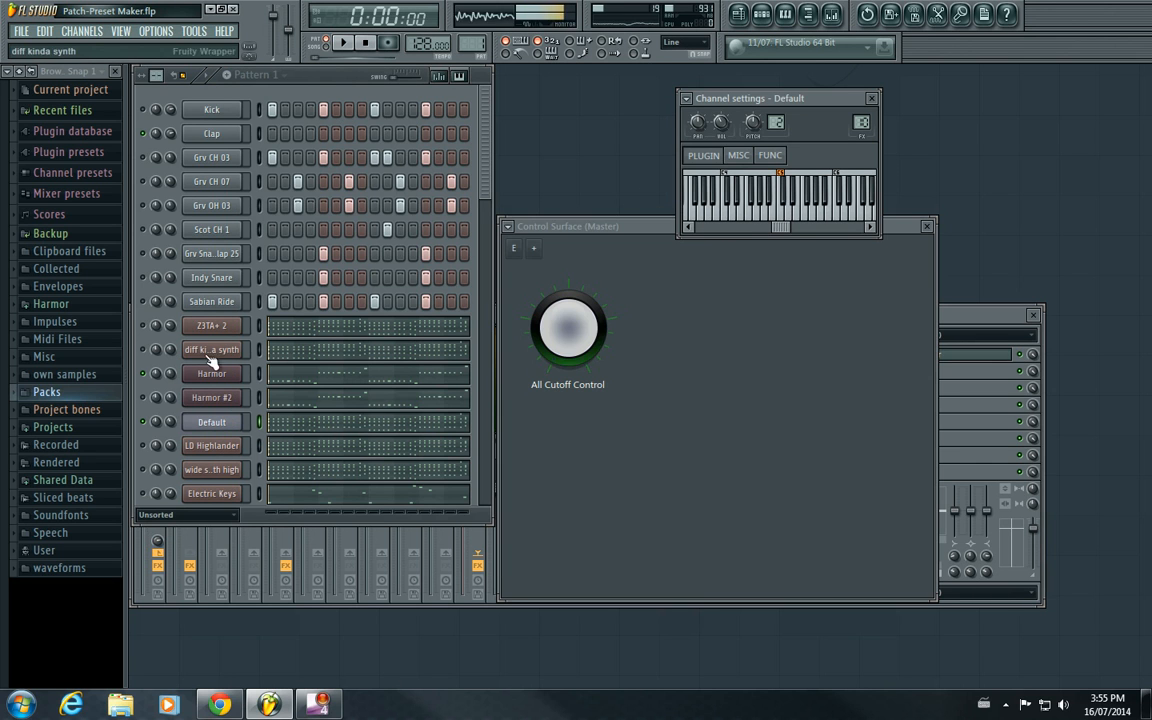
left_click(868, 98)
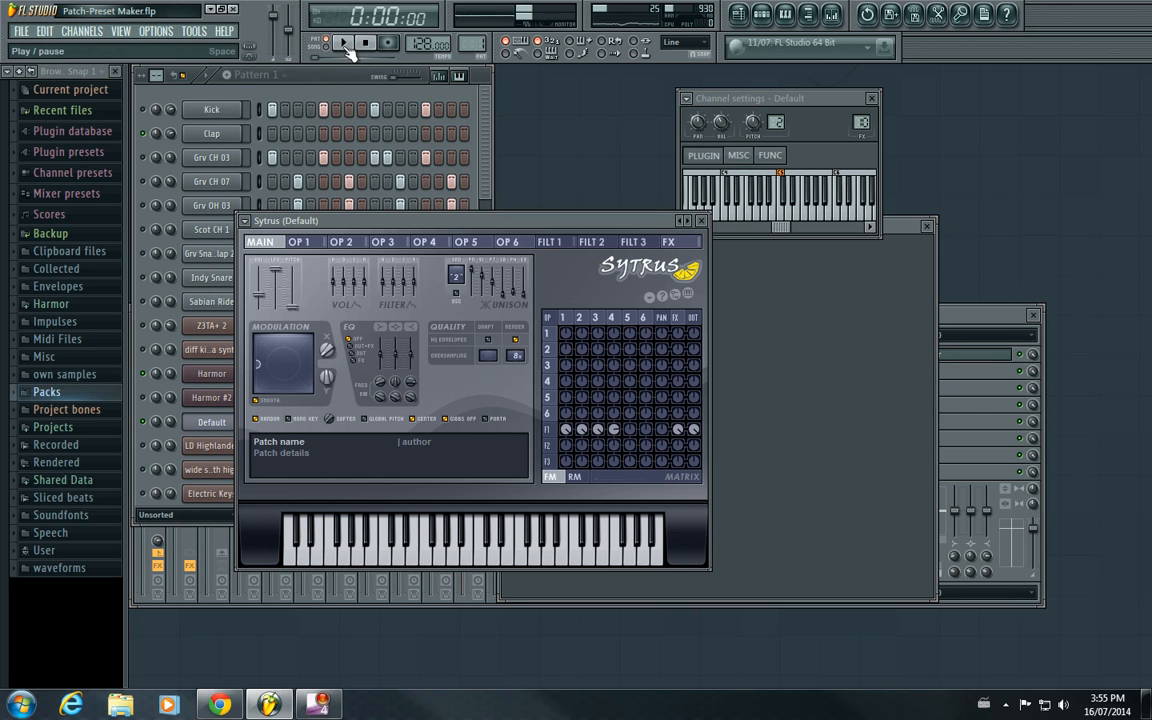
left_click(344, 42)
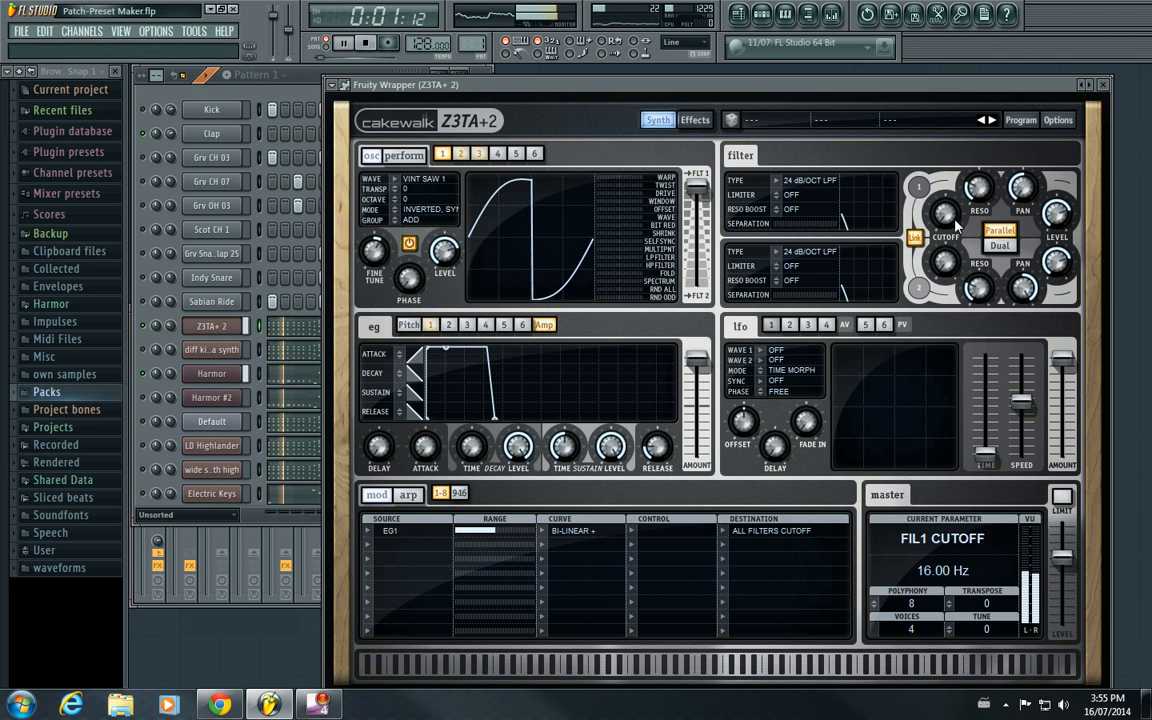
Sweep Z3TA+2's FIL1 cutoff from 54 Hz to about 1320 Hz and turn the shared knob to test the link.
left_click_drag(944, 216, 944, 196)
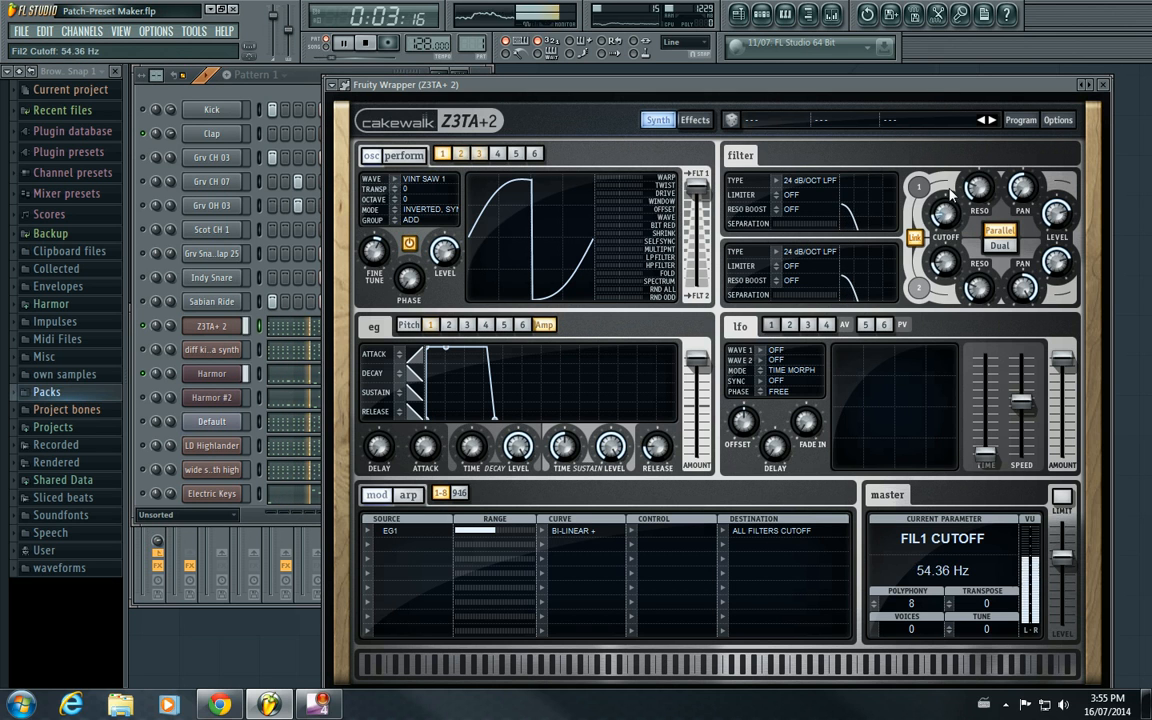
left_click_drag(944, 210, 944, 180)
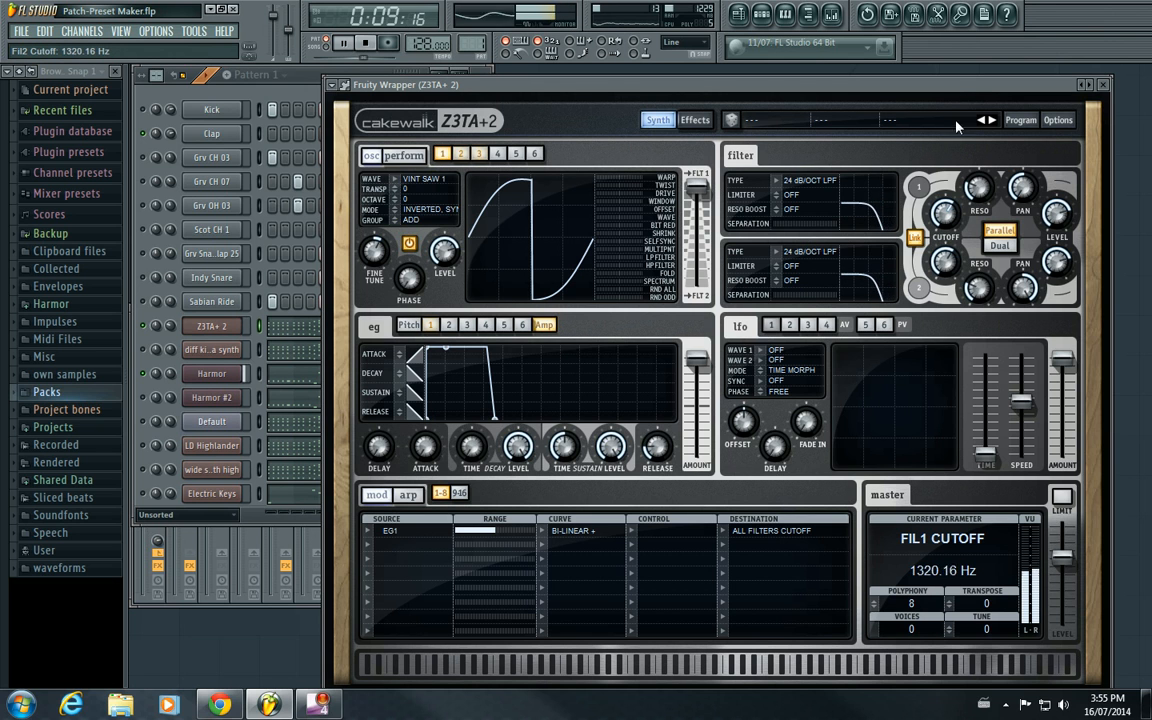
left_click_drag(944, 210, 948, 230)
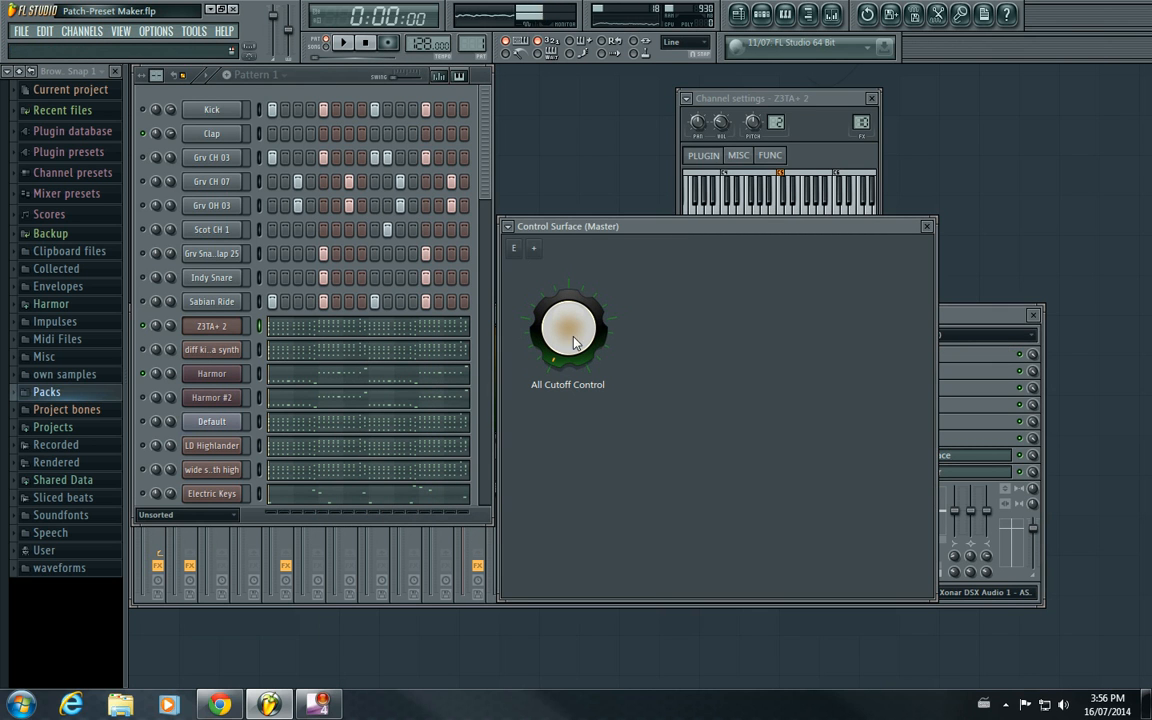
left_click_drag(568, 328, 568, 336)
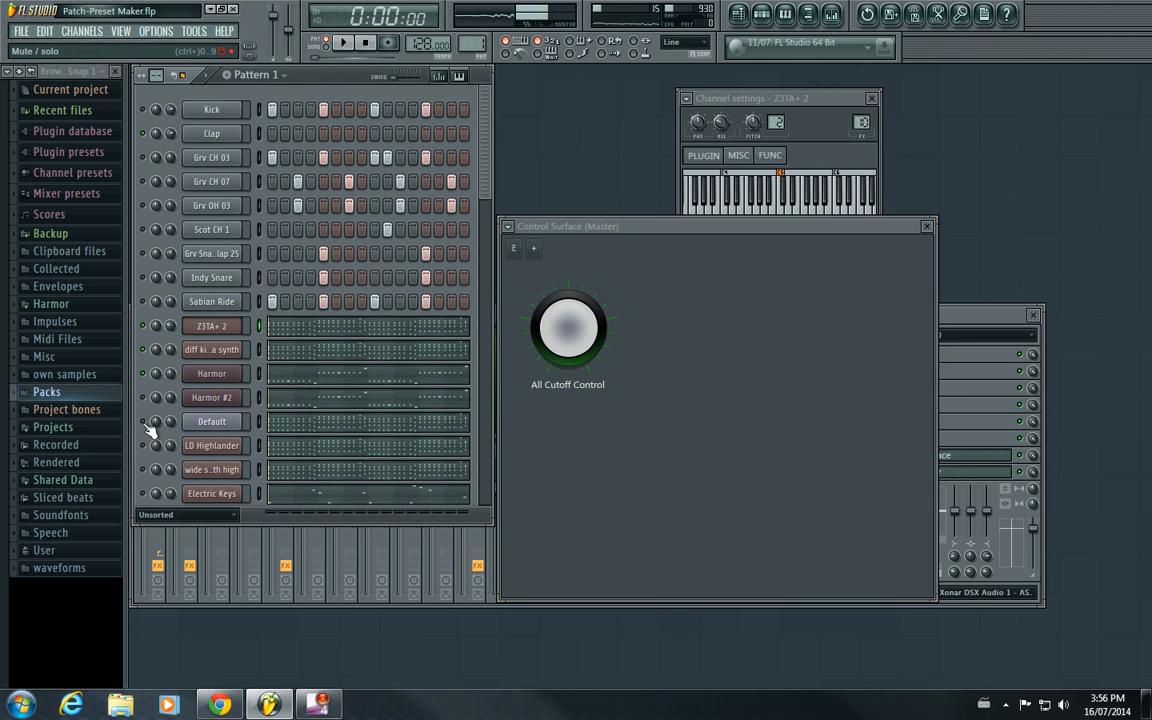
mouse_move(148, 464)
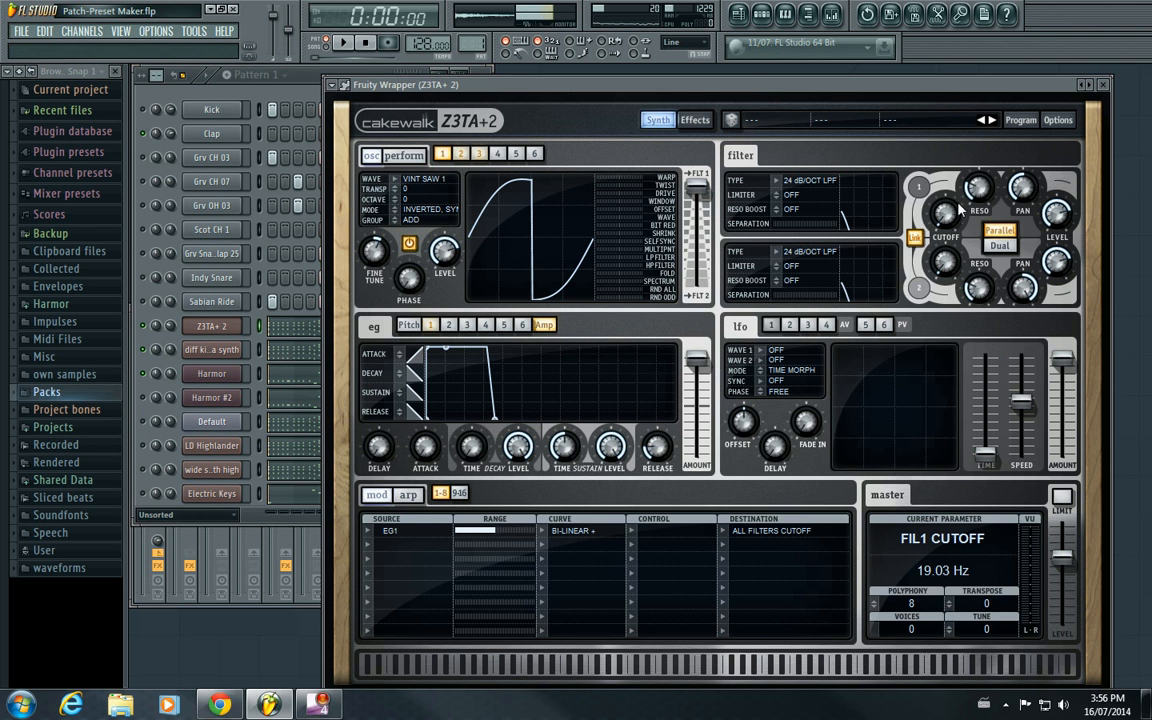
left_click_drag(944, 210, 944, 196)
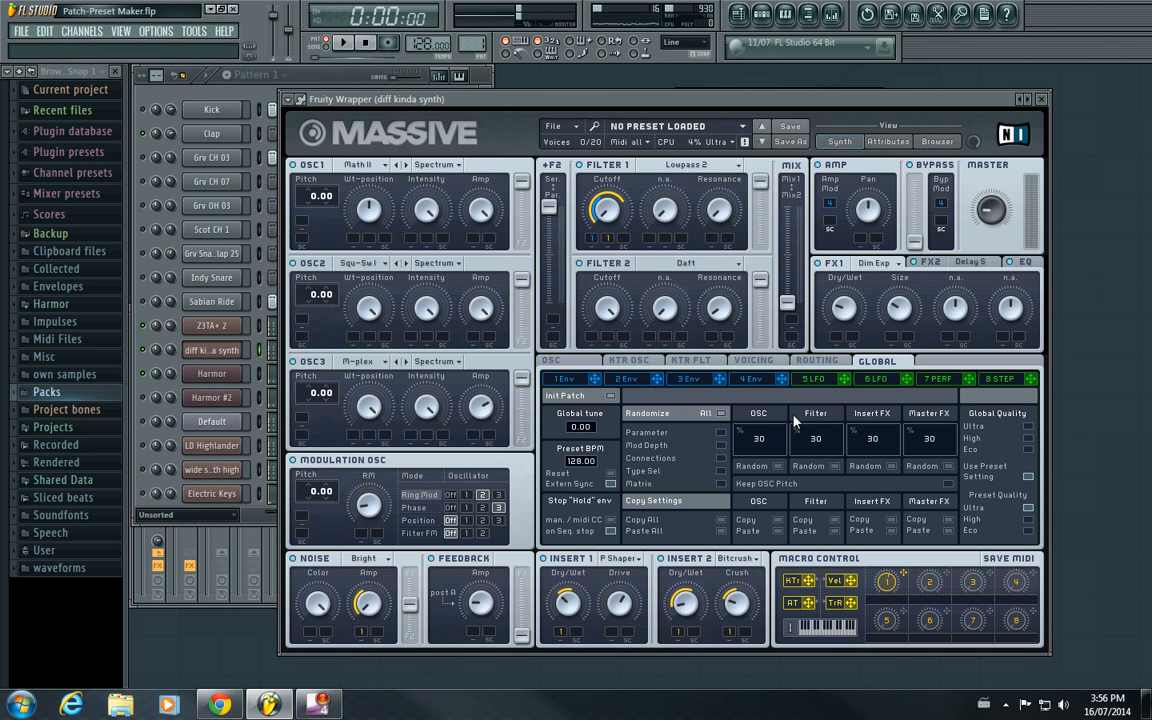
left_click(344, 44)
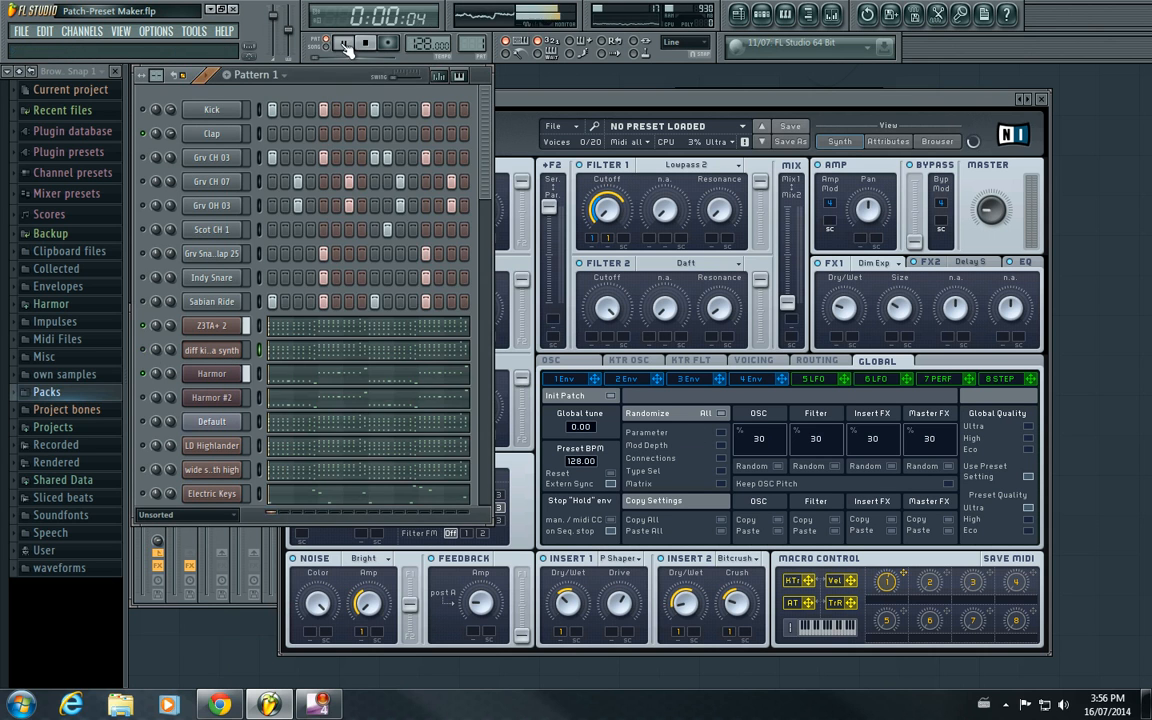
left_click(344, 42)
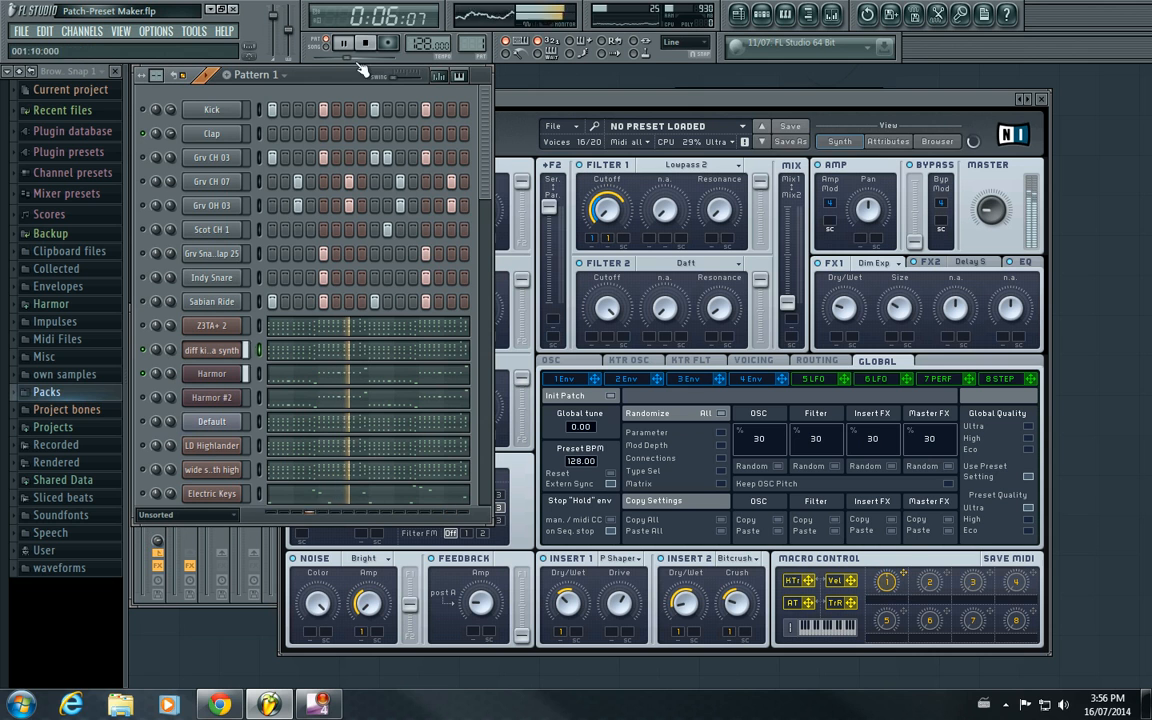
left_click(364, 42)
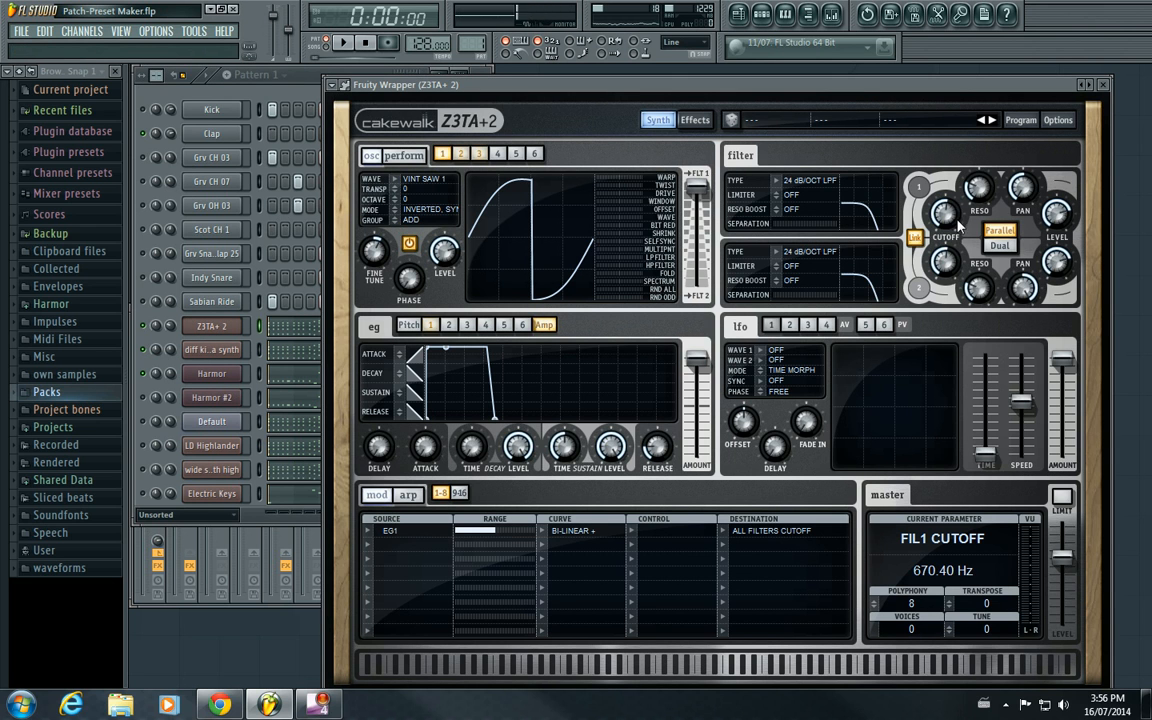
Lower Z3TA+2's filter 1 cutoff to a base value of about 560 Hz, ready for linking.
left_click_drag(944, 210, 944, 224)
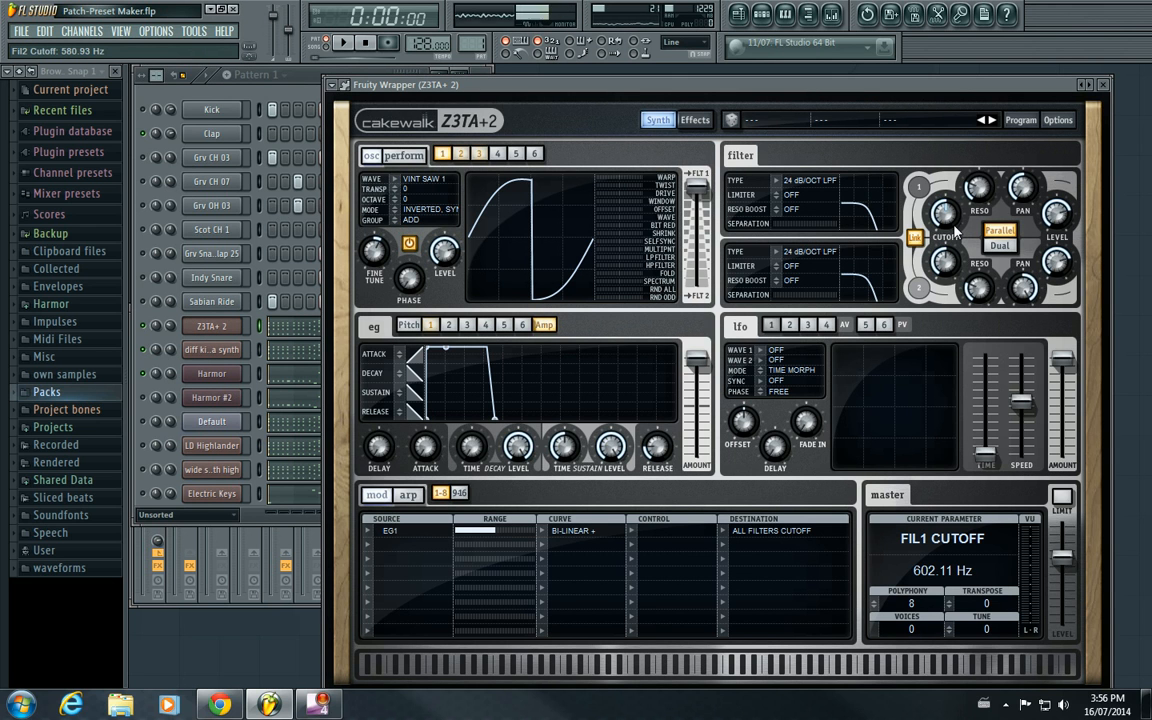
mouse_move(930, 240)
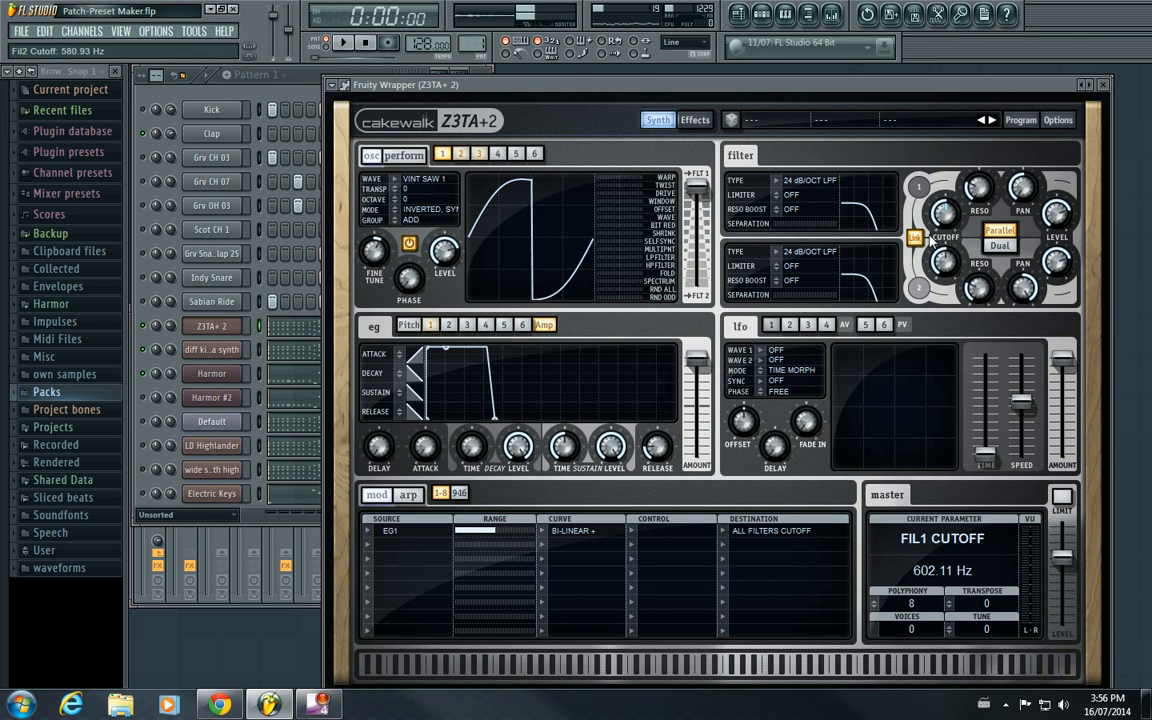
left_click_drag(944, 212, 944, 236)
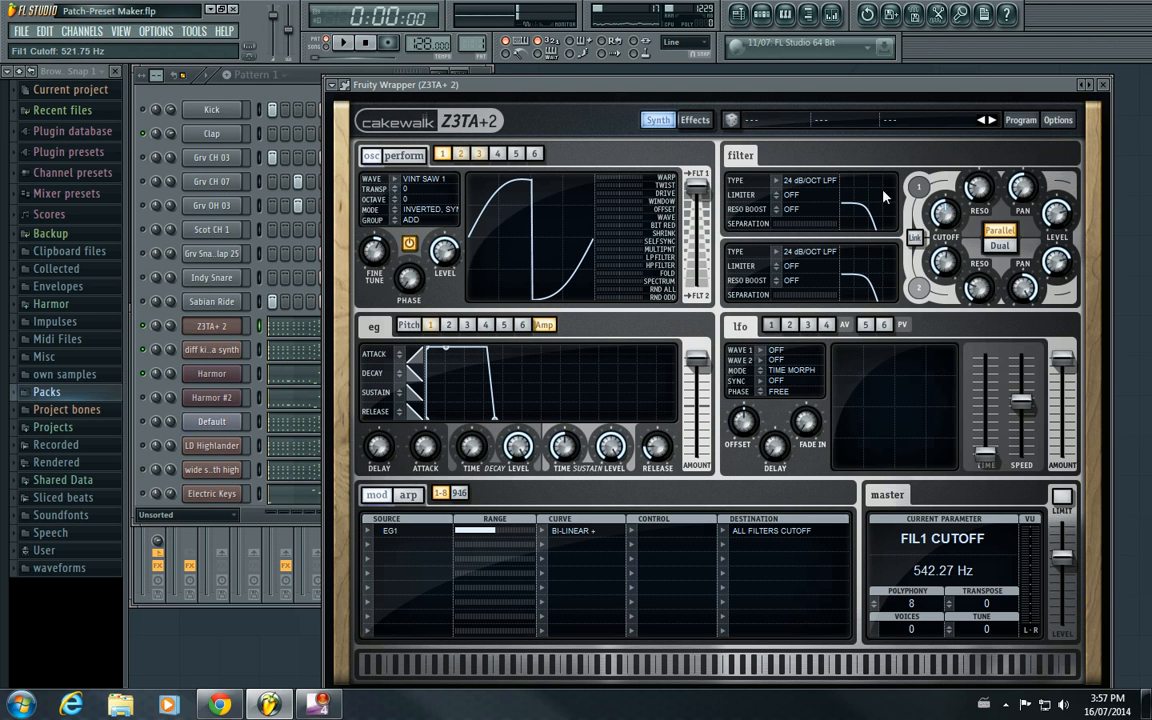
left_click_drag(944, 210, 944, 204)
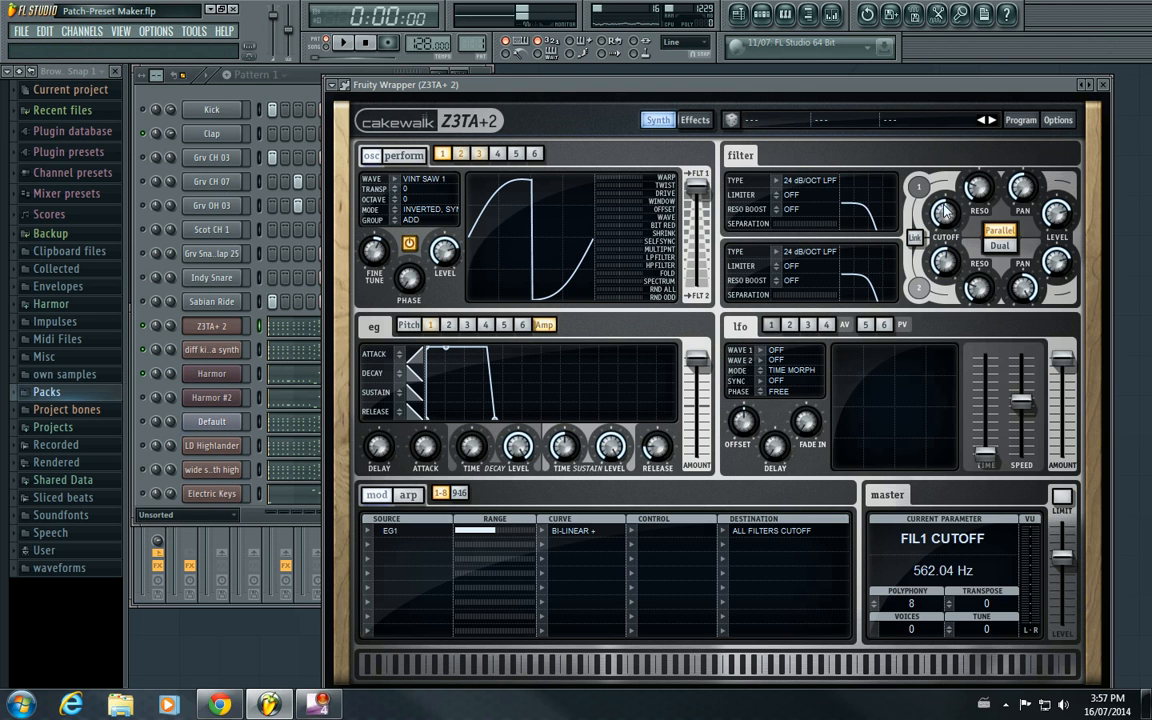
left_click(194, 32)
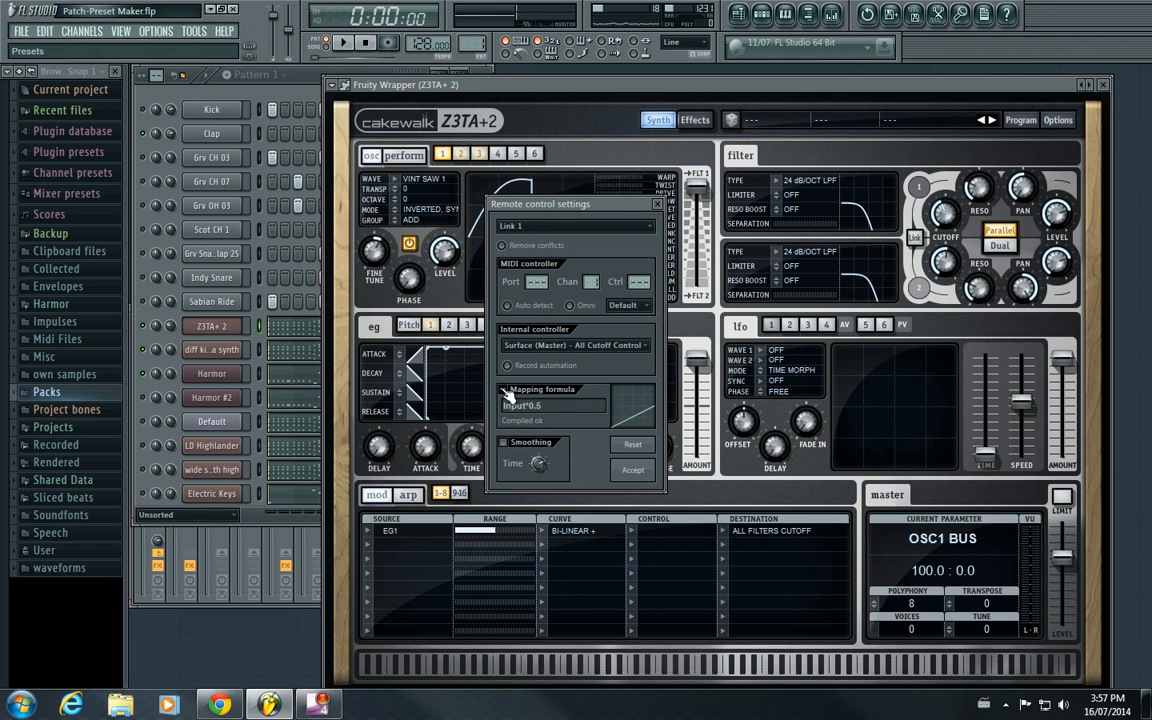
Link Z3TA+2's cutoff to Surface (Master) - All Cutoff Control with formula Input*0.6 and test the knob.
left_click(552, 404)
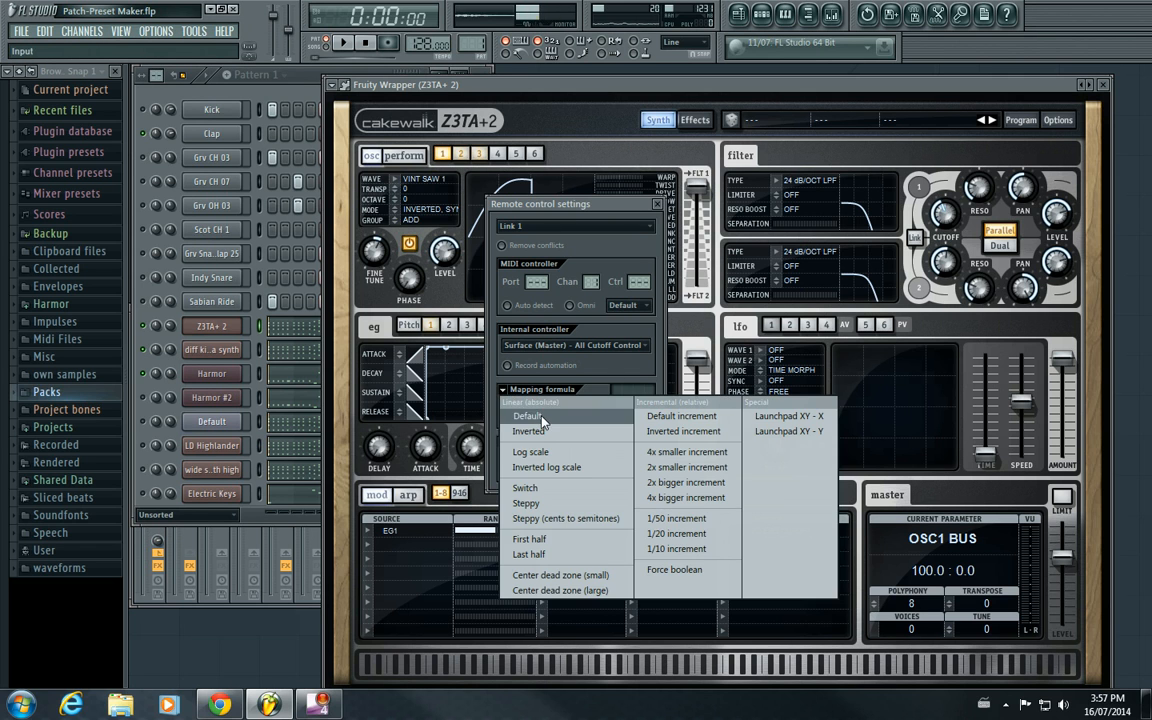
left_click(528, 414)
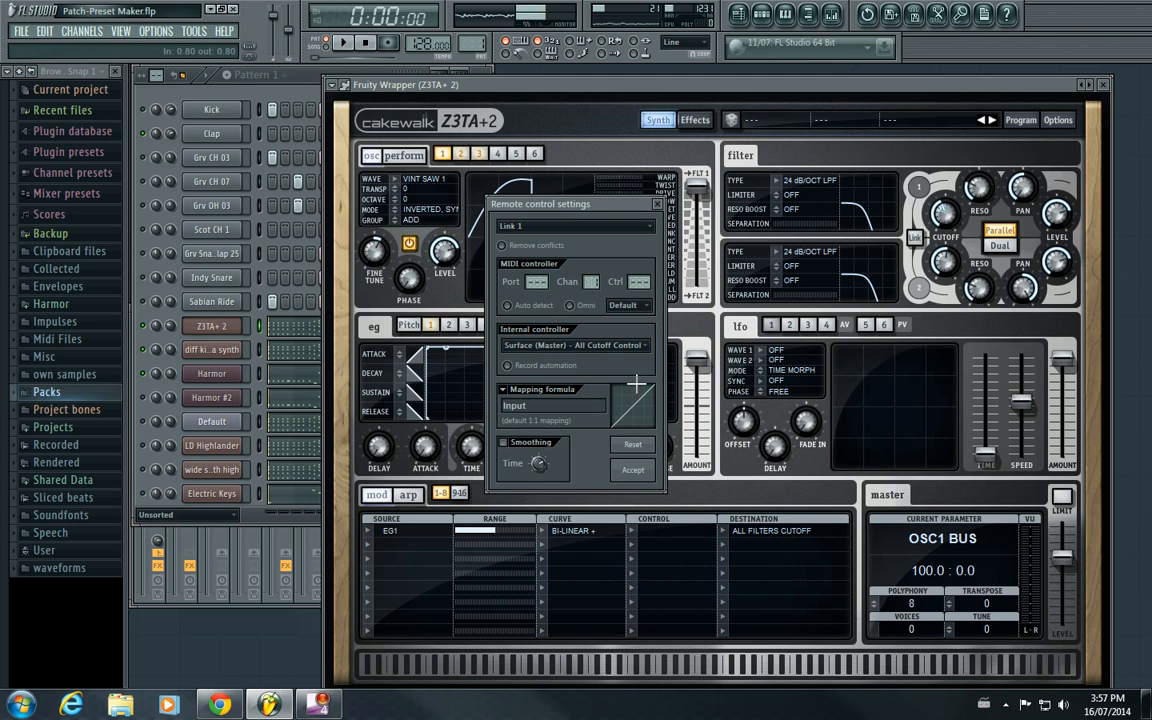
left_click(552, 404)
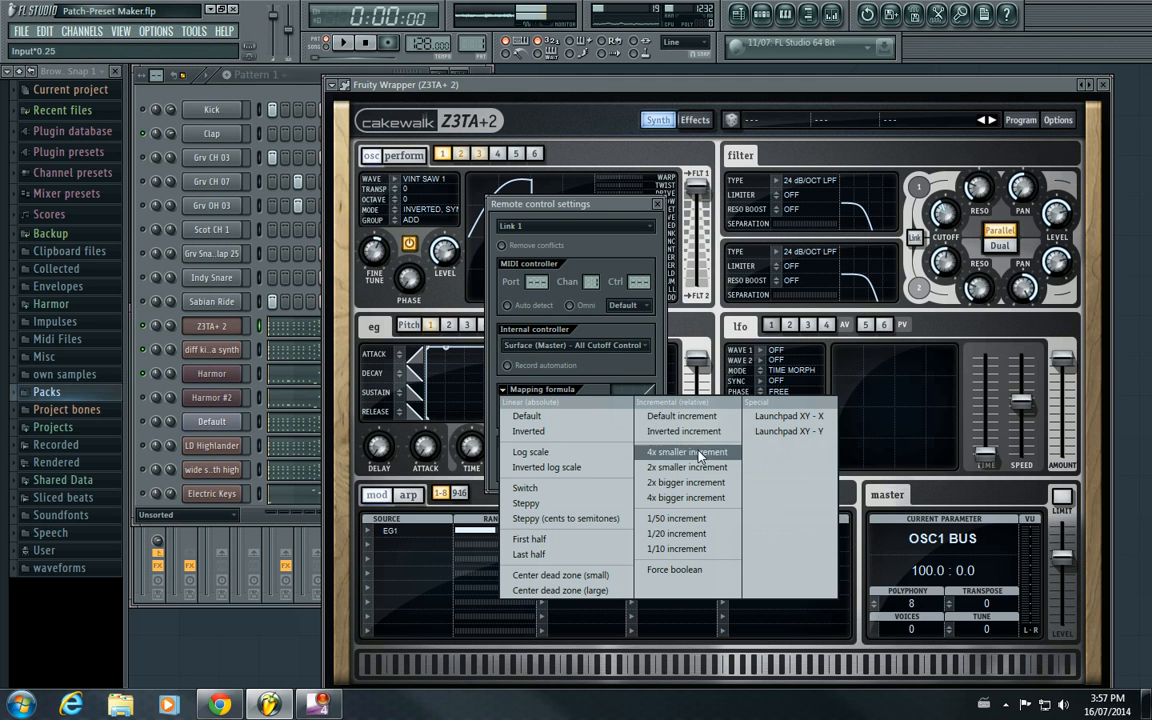
left_click(688, 452)
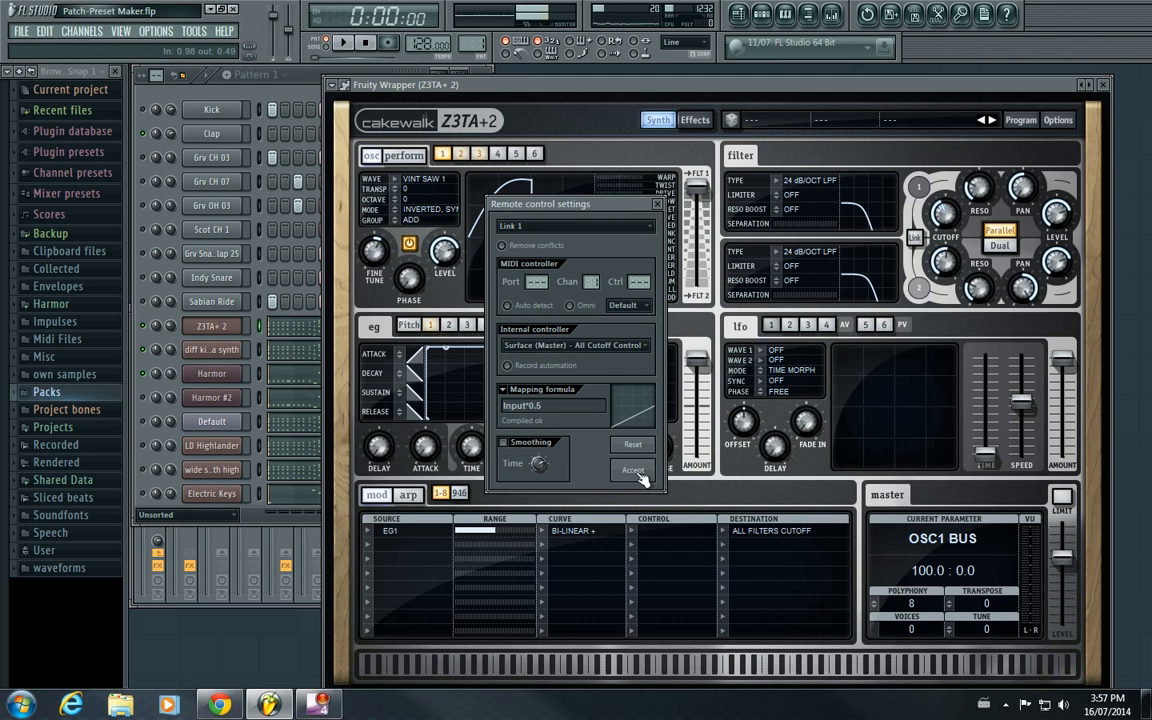
left_click(632, 470)
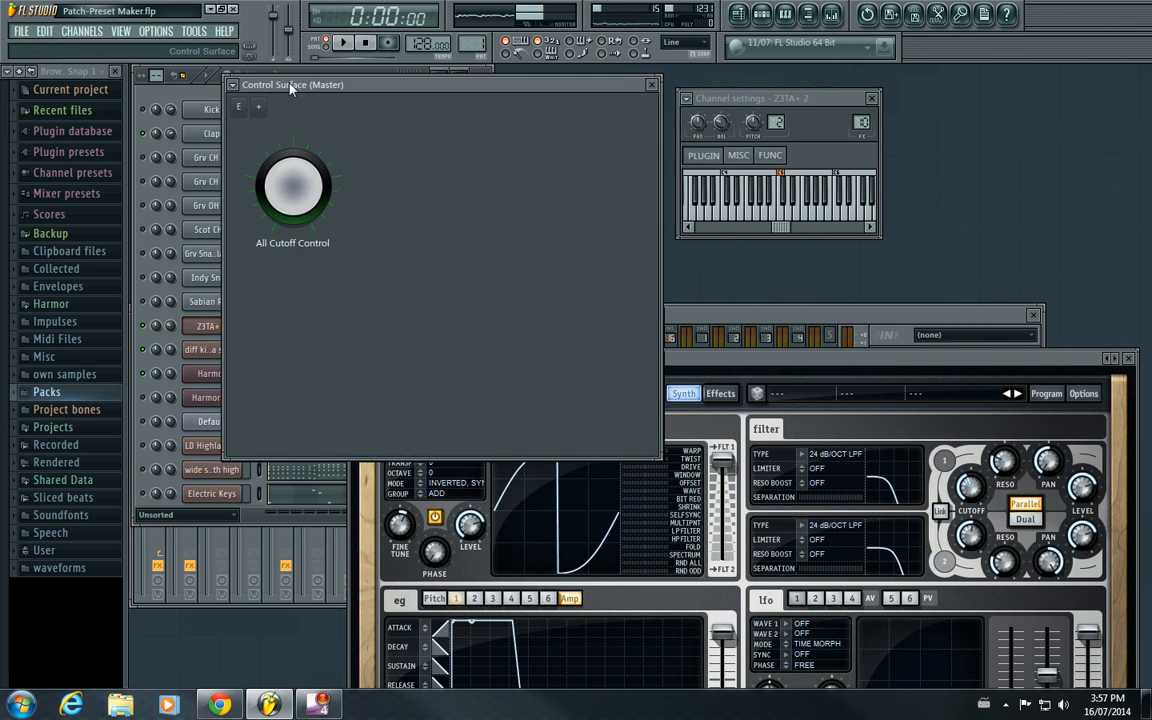
left_click_drag(292, 84, 276, 76)
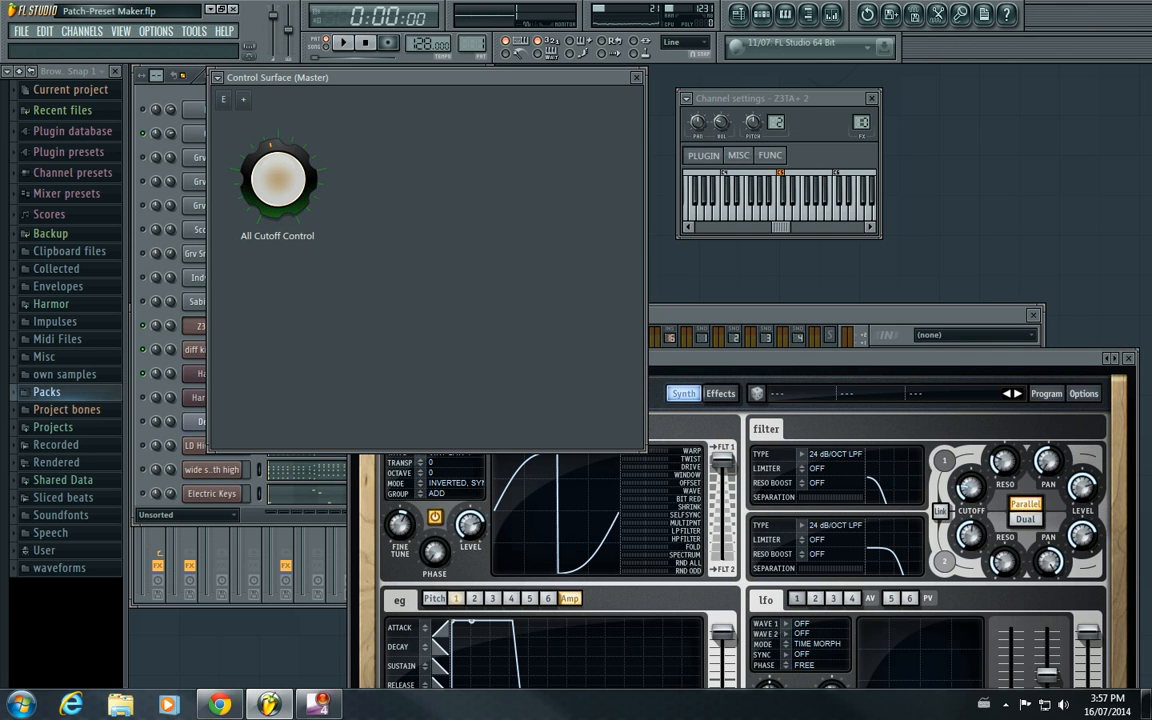
Repeat Link to controller for the last tweaked cutoff, accept it and sweep the All Cutoff Control knob again.
right_click(970, 536)
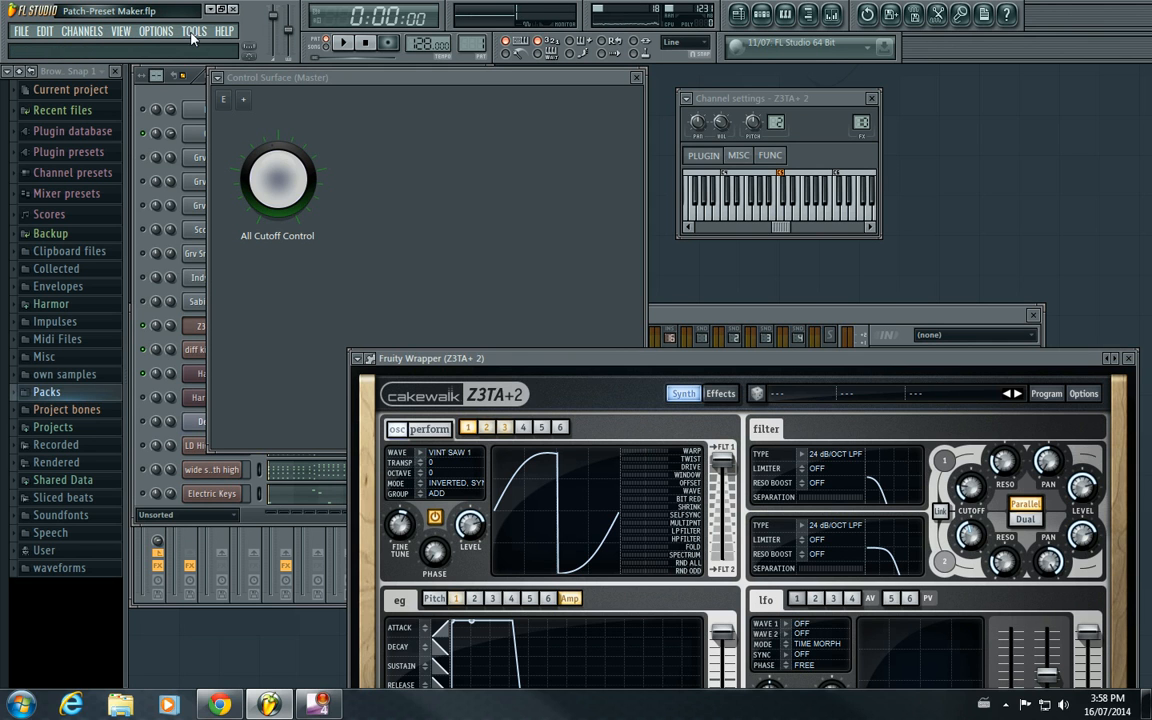
left_click(192, 30)
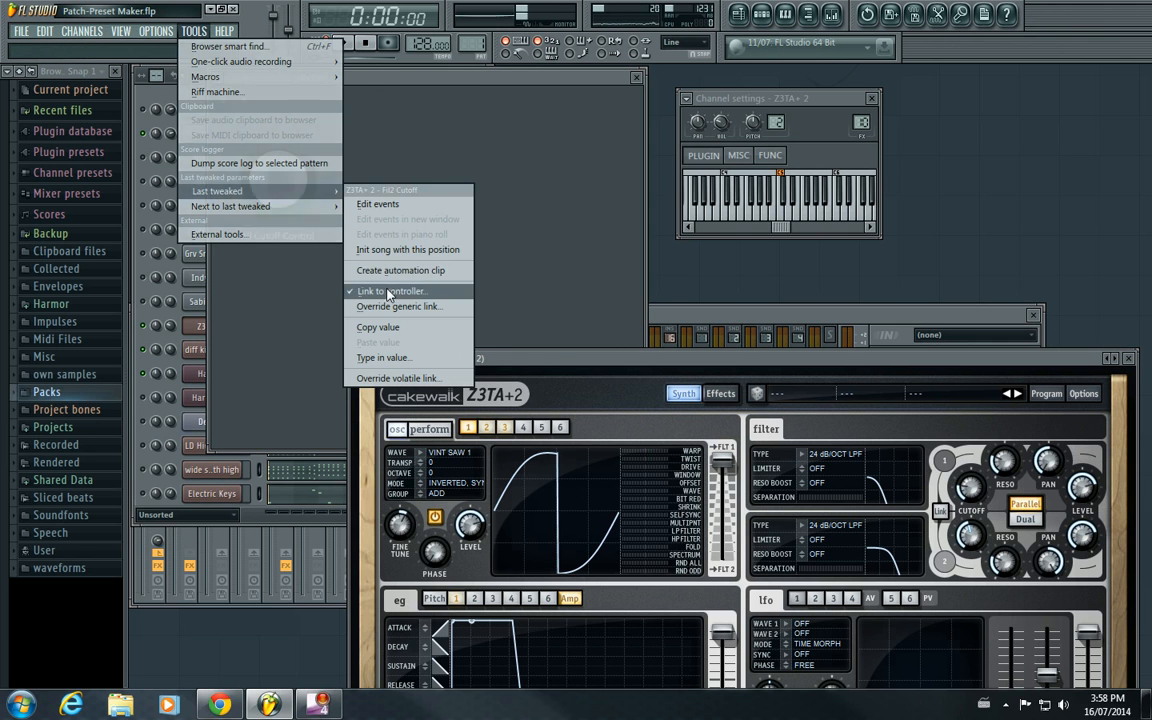
left_click(390, 292)
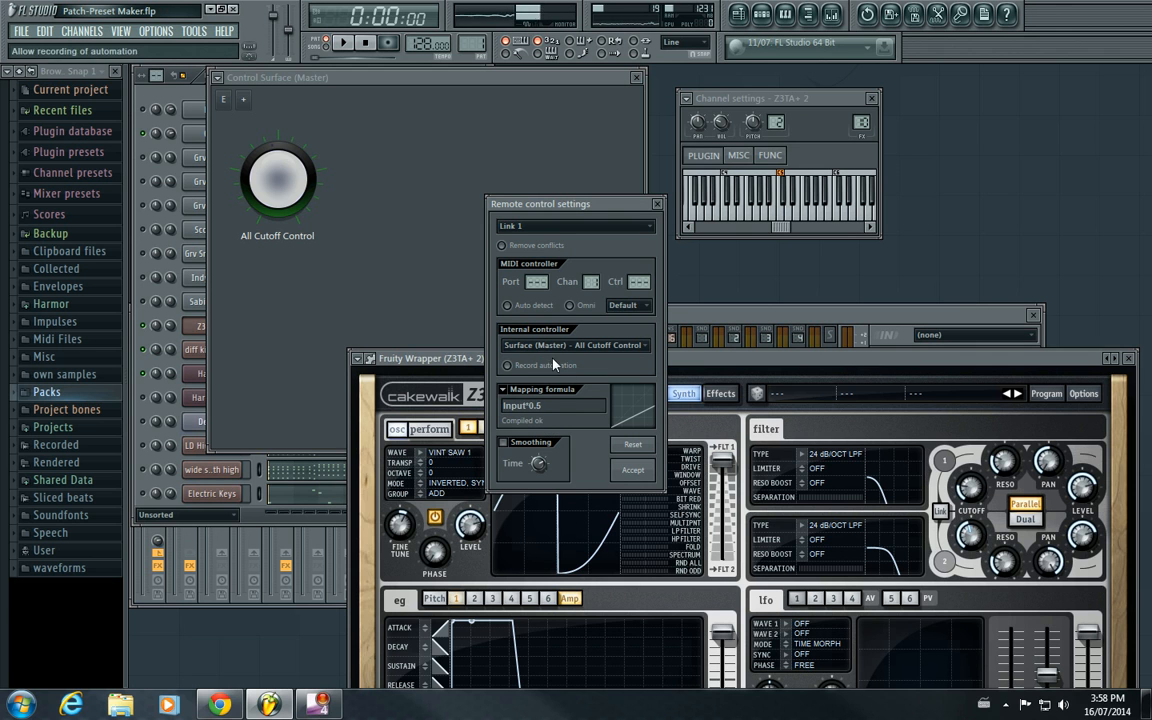
left_click(544, 388)
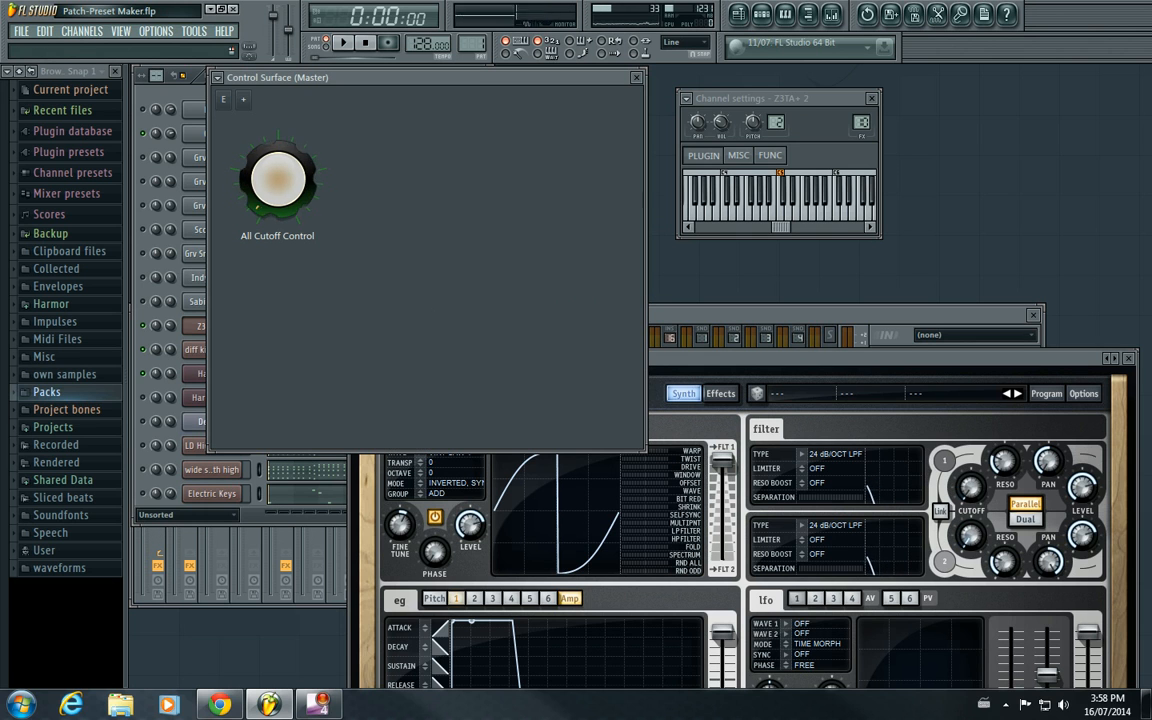
left_click_drag(276, 178, 276, 200)
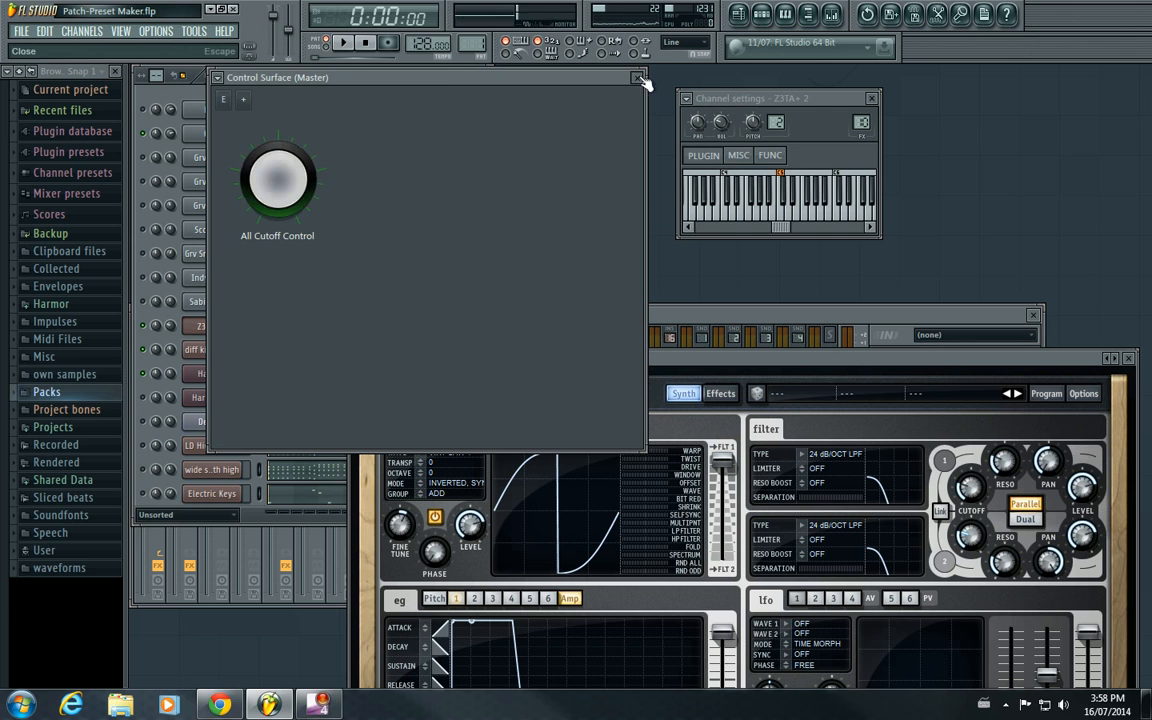
Start a link from All Cutoff Control to LD Highlander's cutoff with a halved, offset mapping formula.
left_click(640, 78)
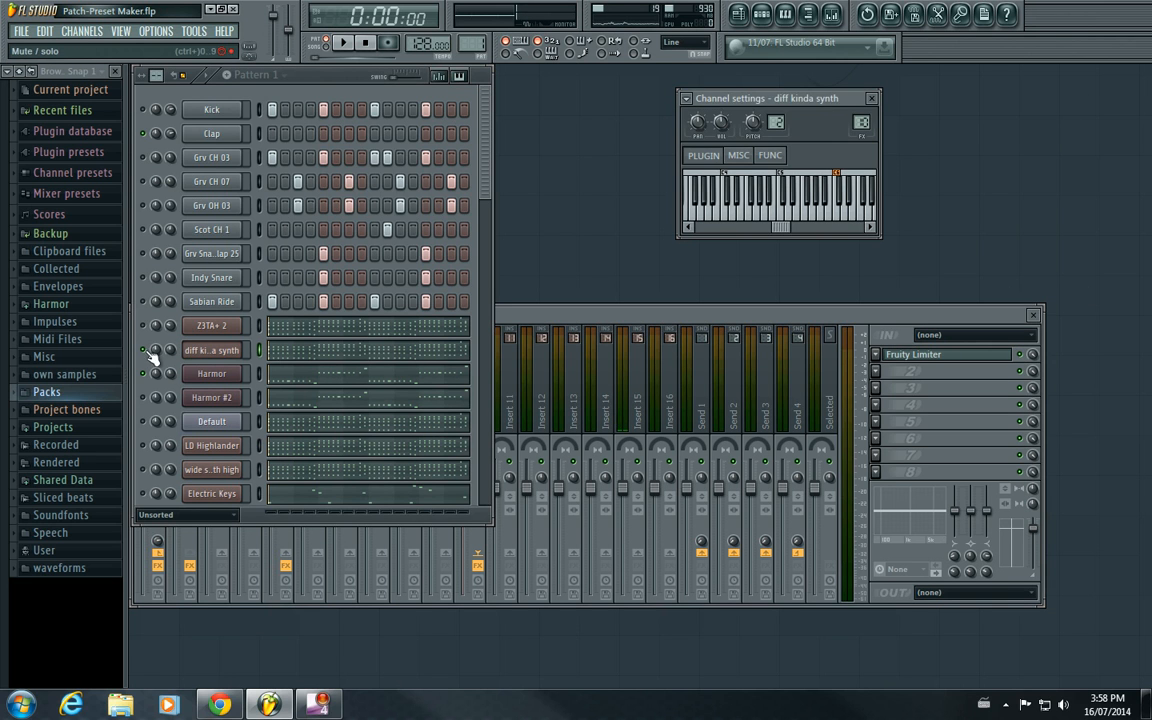
mouse_move(152, 428)
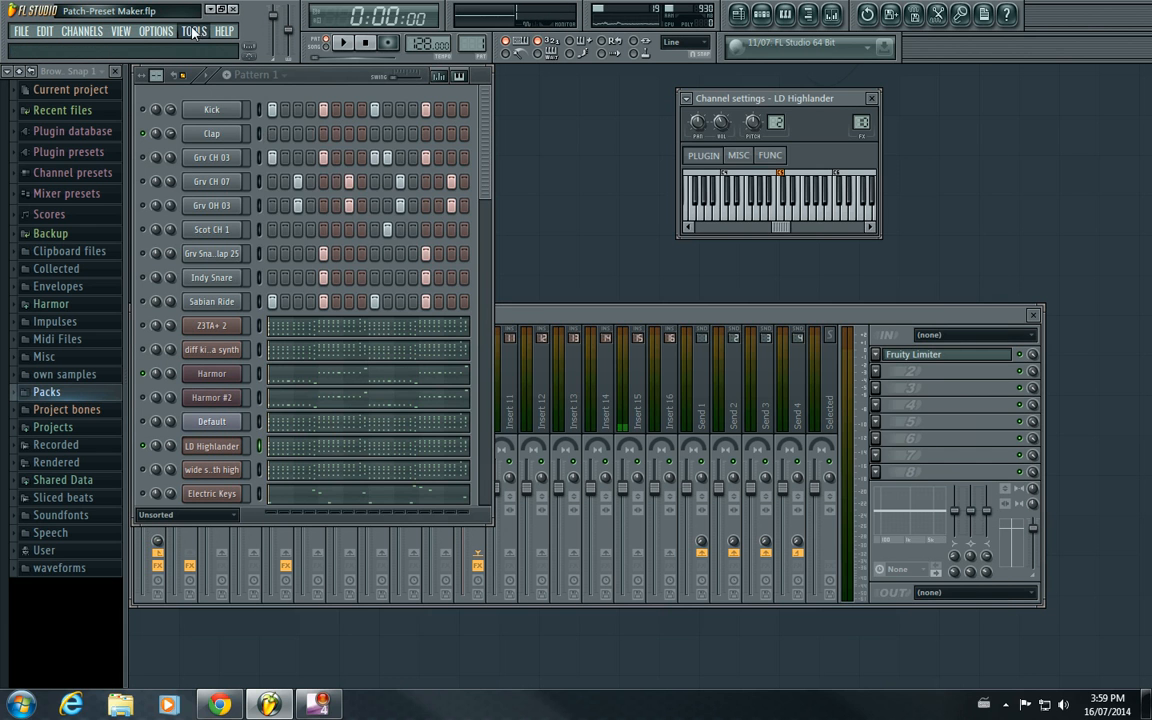
left_click(192, 32)
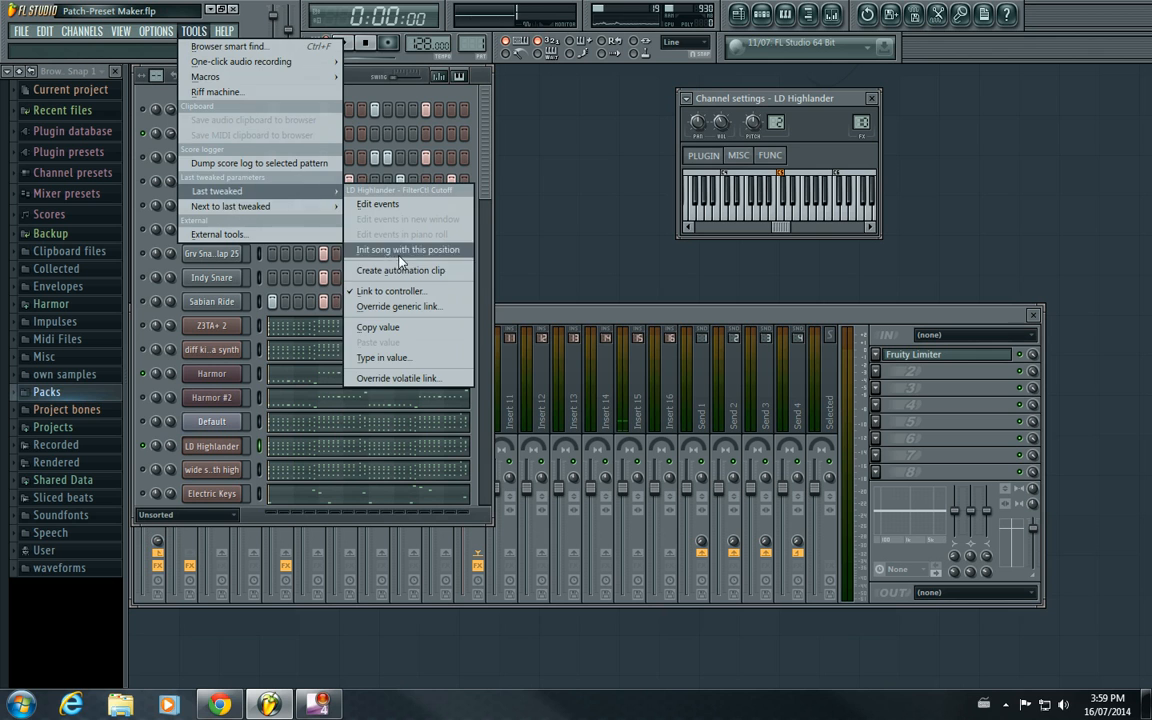
left_click(390, 290)
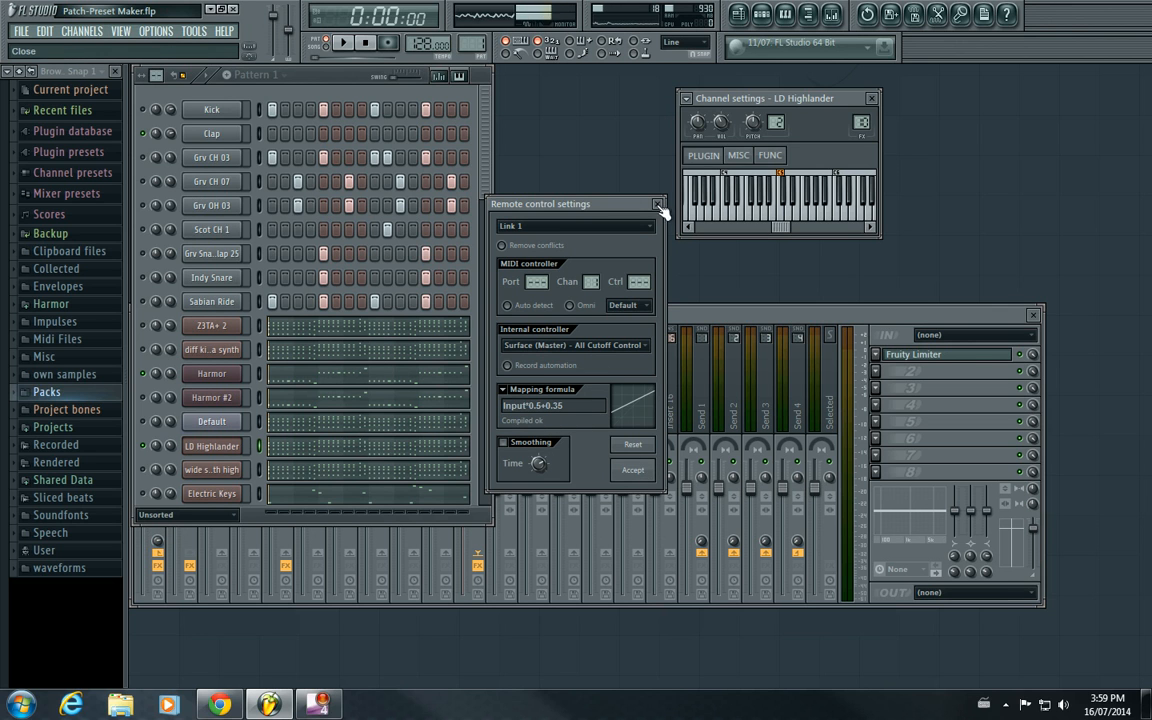
left_click_drag(540, 204, 652, 204)
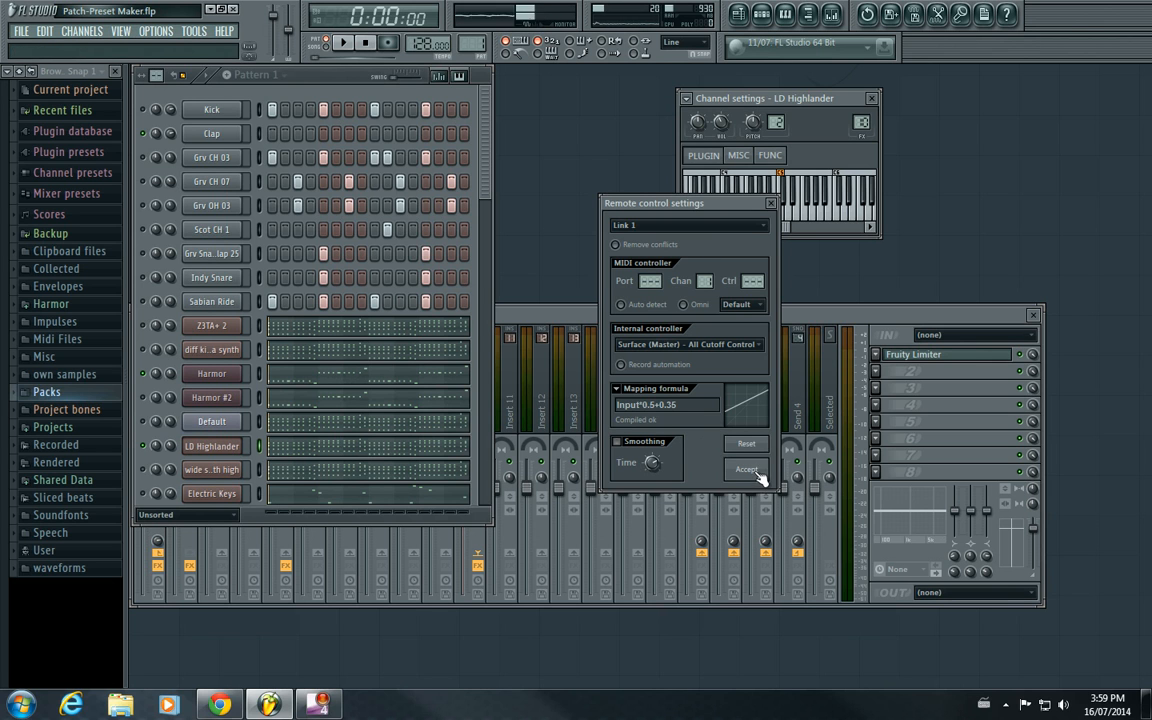
Accept the LD Highlander link, test it during playback and bring Sylenth1 to the front.
left_click(748, 468)
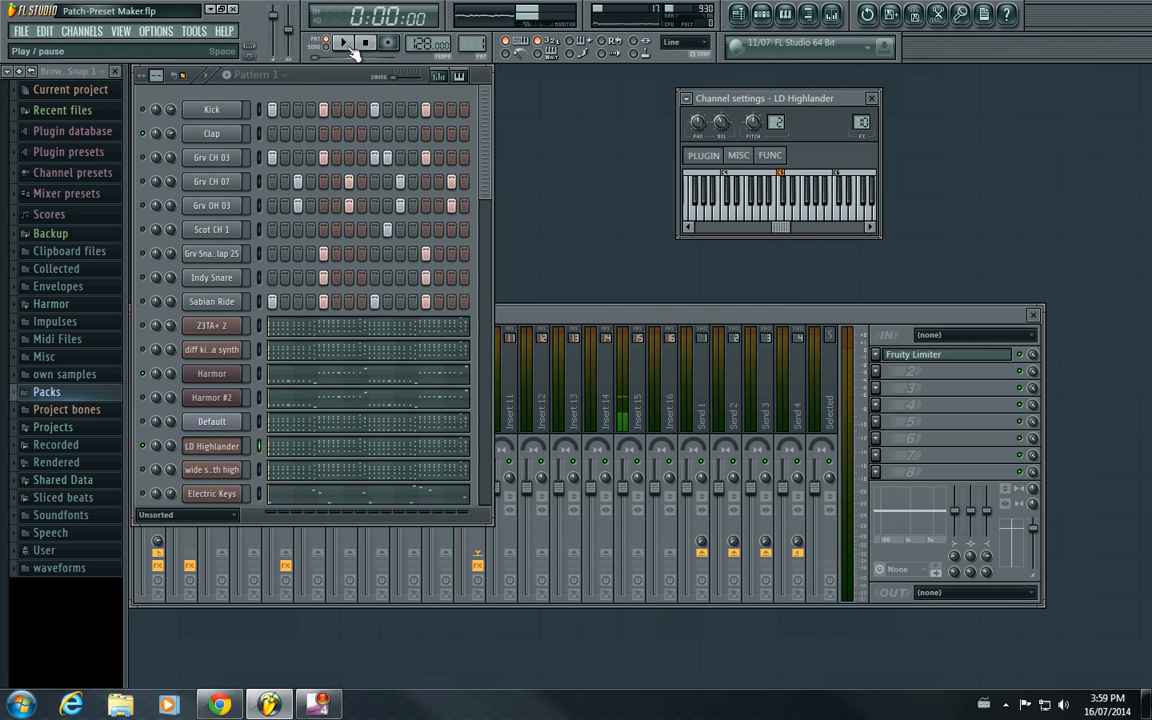
left_click(344, 44)
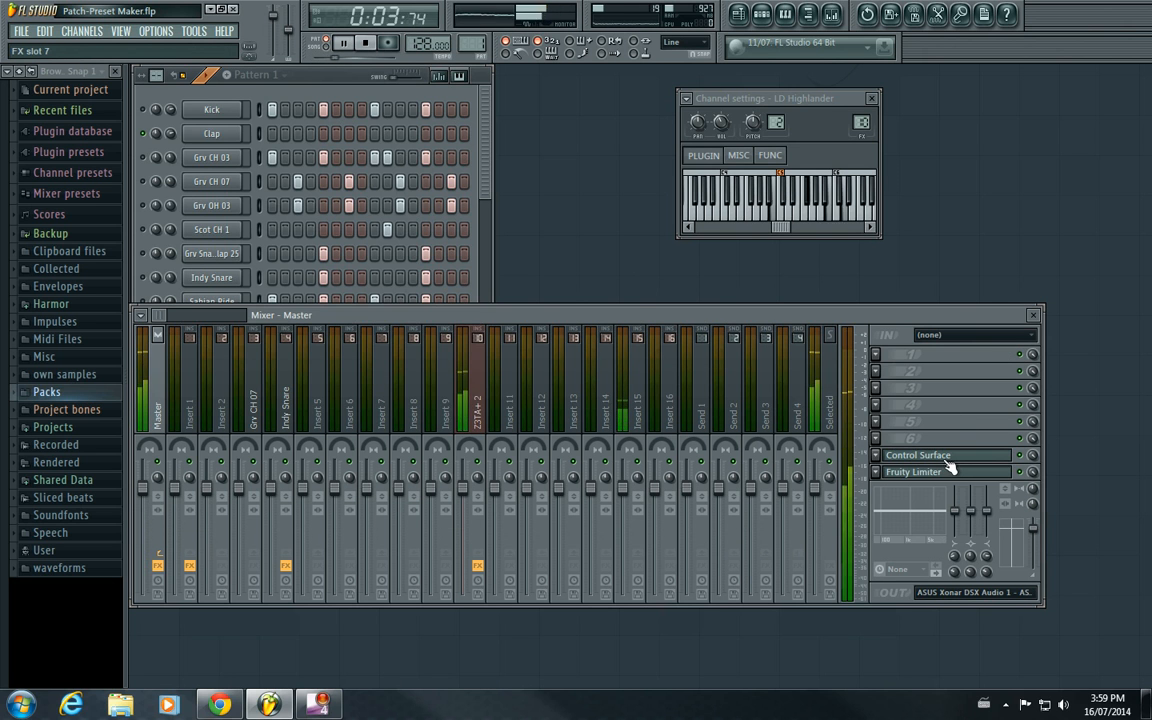
left_click(916, 456)
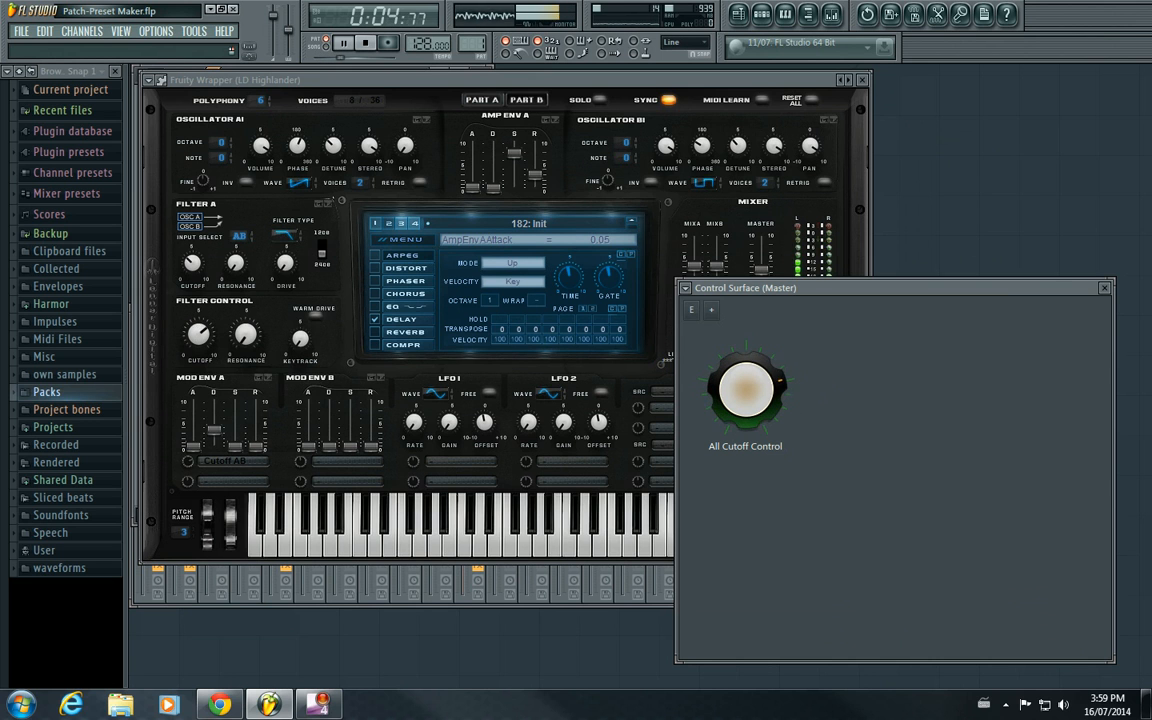
left_click(366, 44)
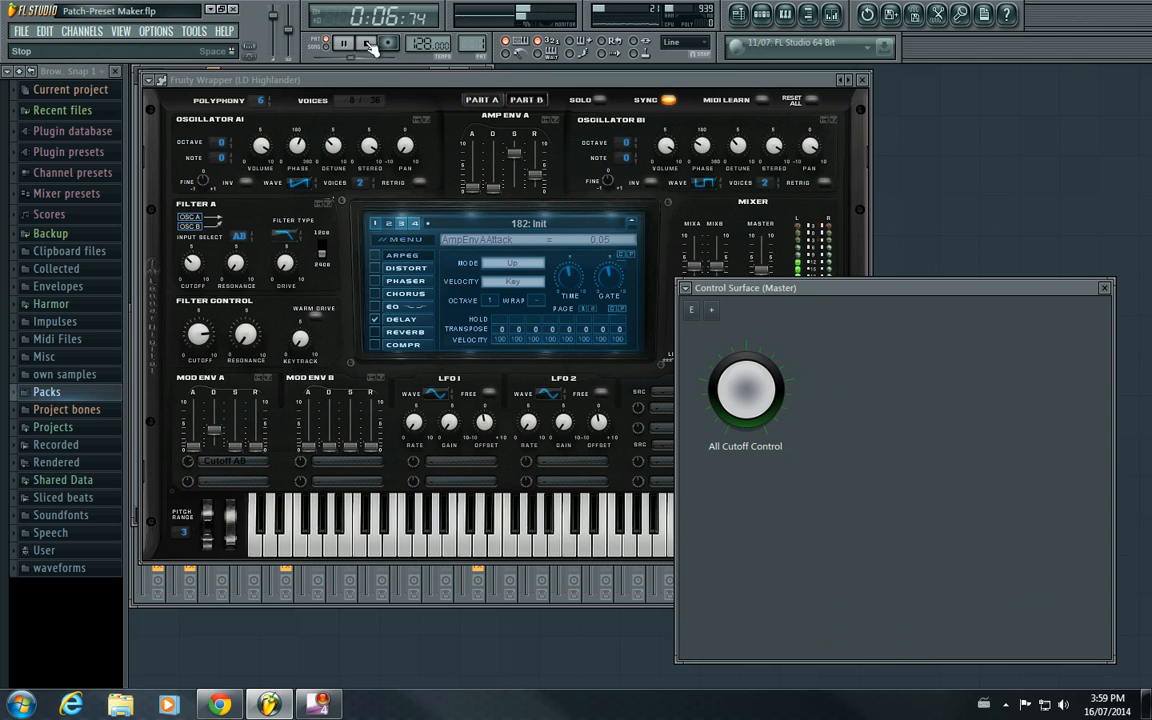
left_click(366, 44)
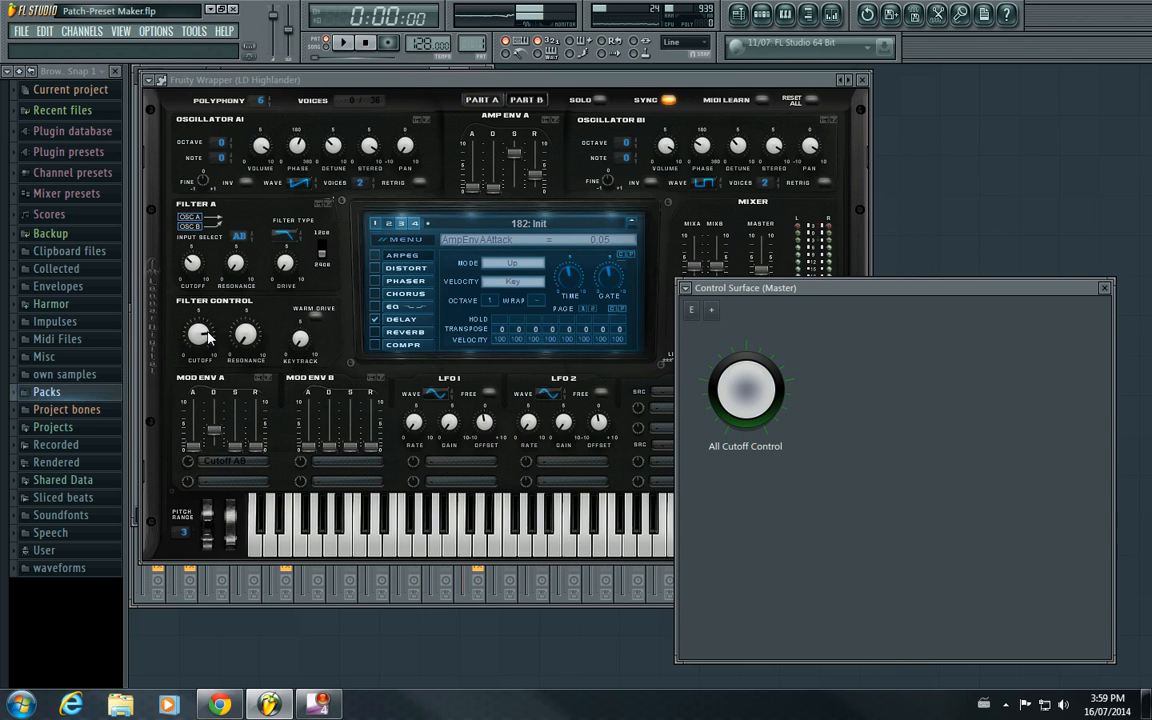
mouse_move(210, 356)
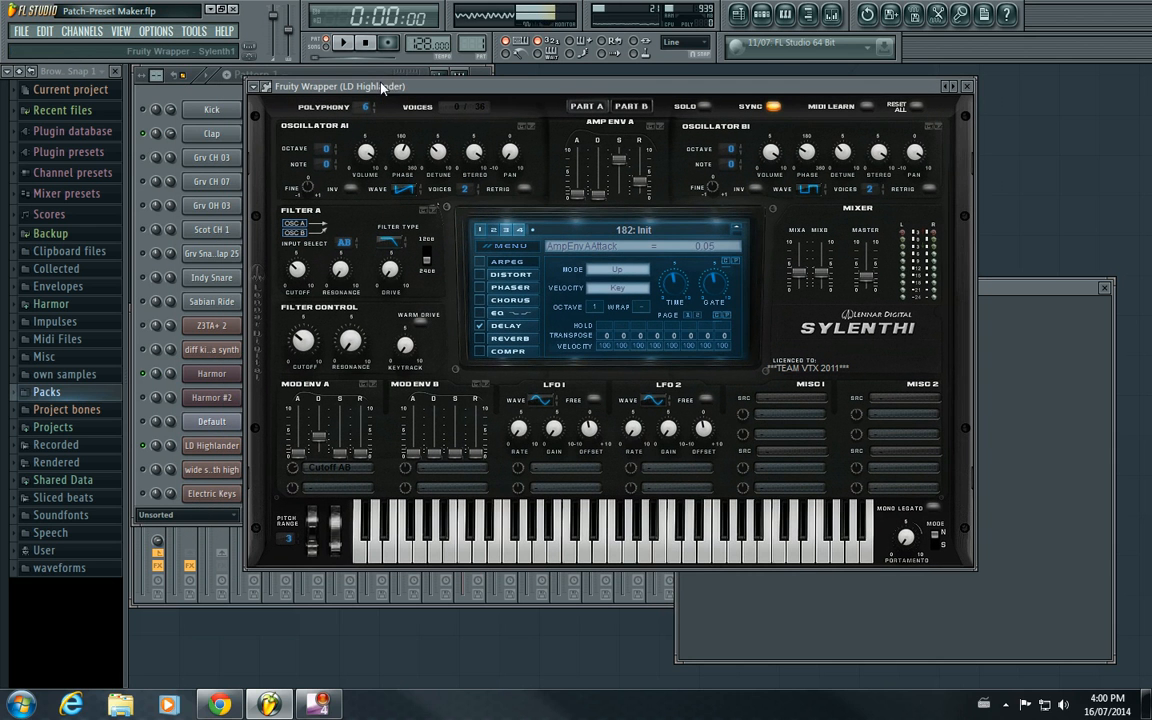
left_click(342, 42)
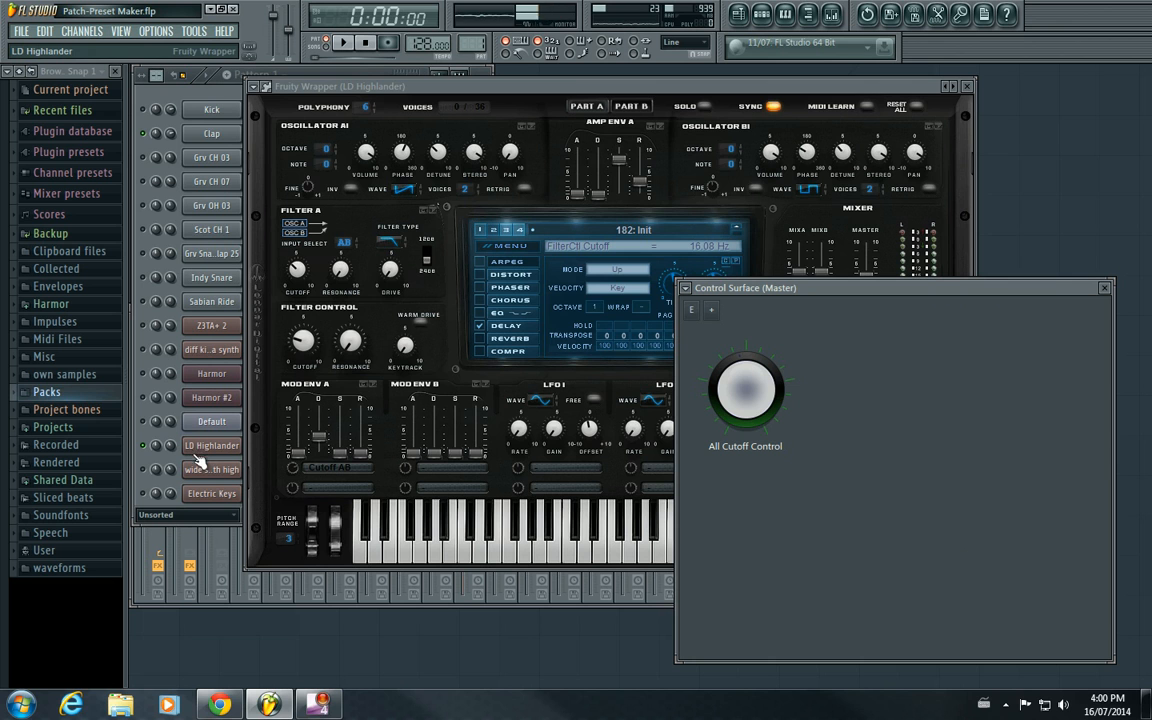
mouse_move(212, 456)
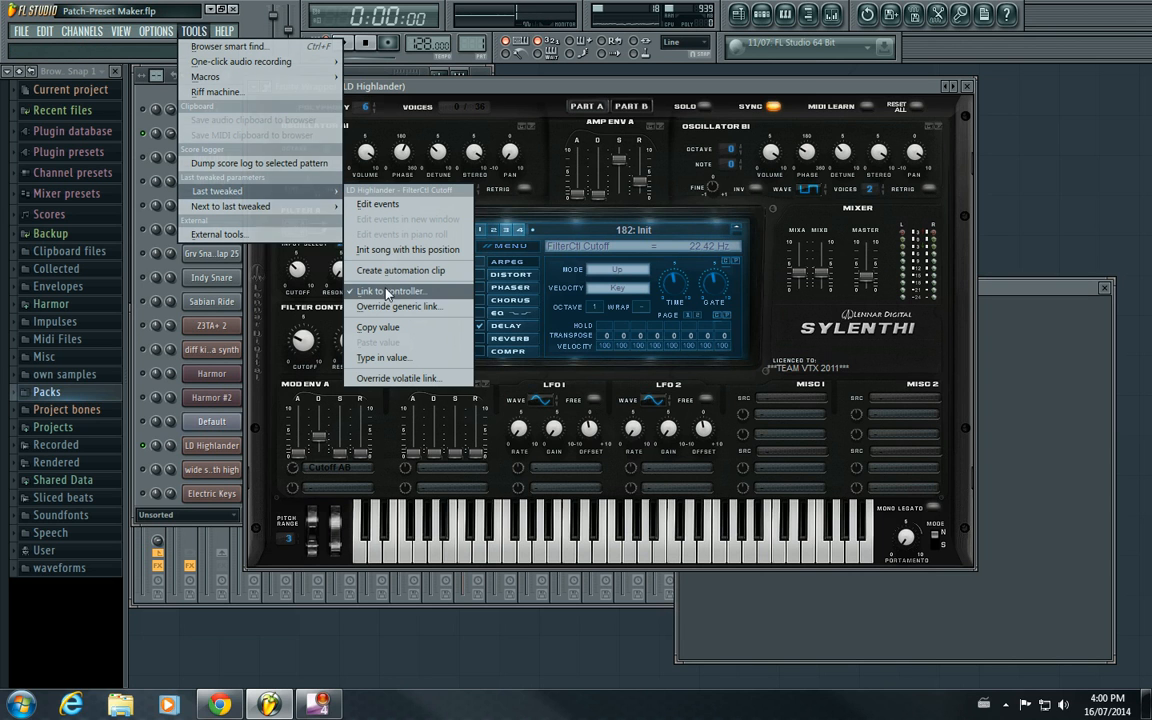
Link Sylenth1's cutoff to All Cutoff Control with formula Input*0.5+0.36 and accept.
left_click(390, 292)
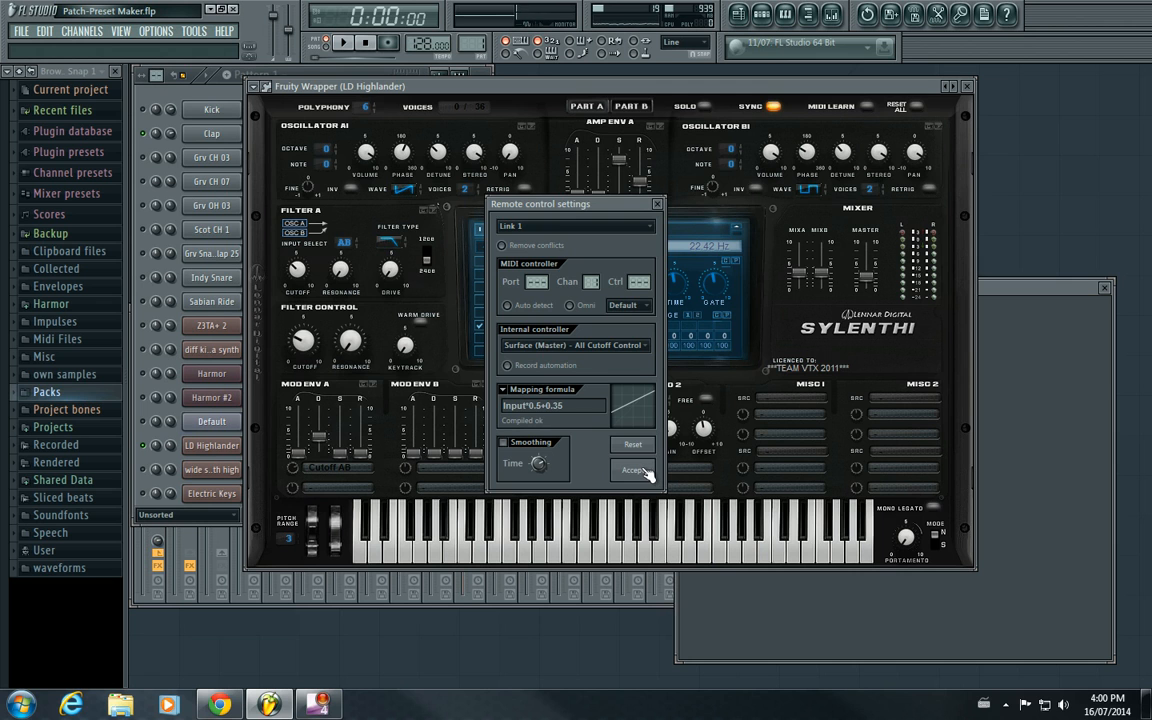
left_click(636, 470)
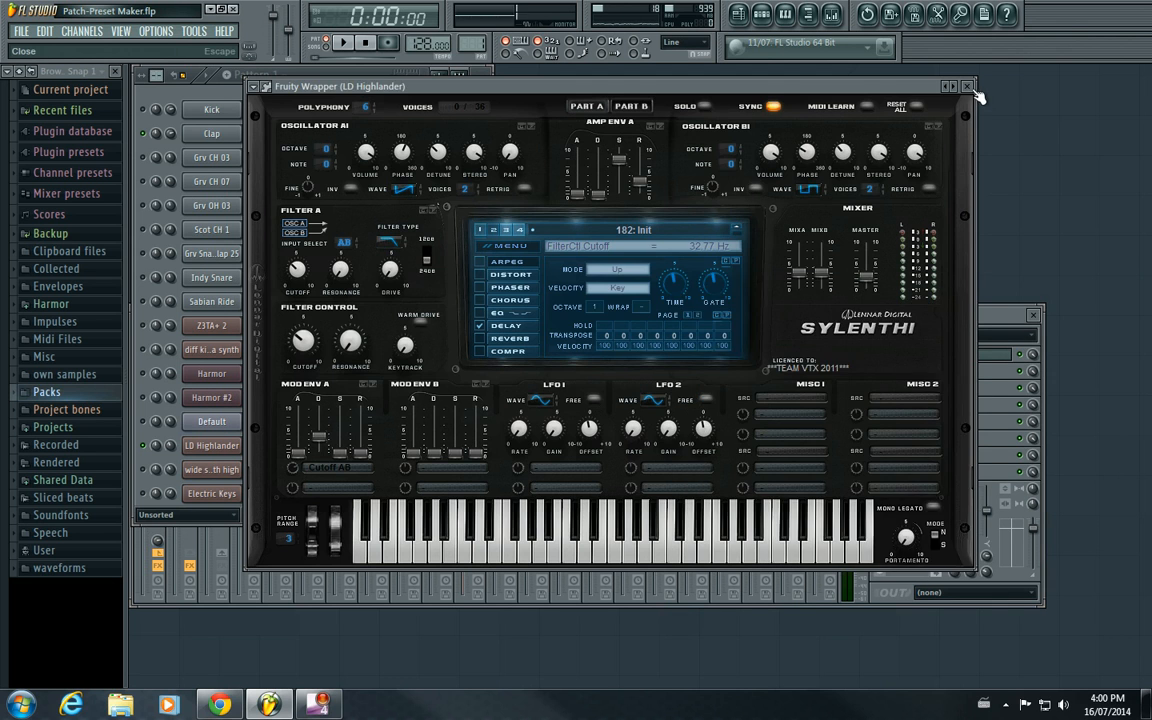
Link GMS's cutoff to All Cutoff Control with its own scaled mapping formula and play to hear it.
left_click(968, 86)
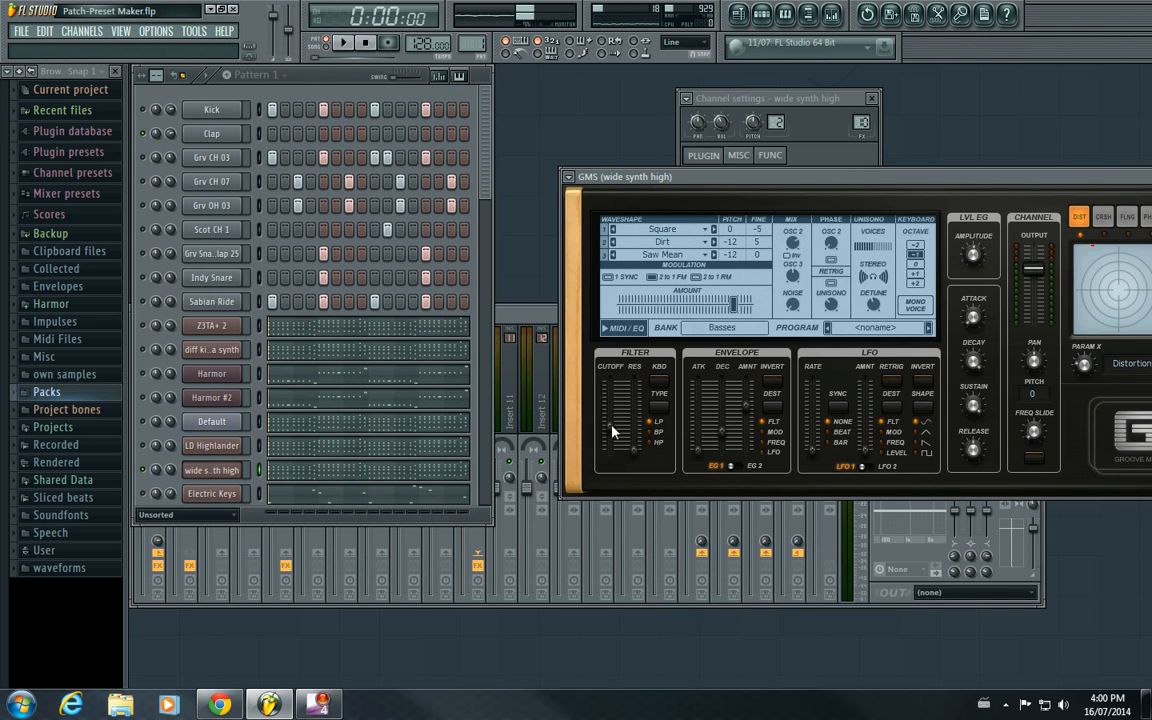
mouse_move(156, 32)
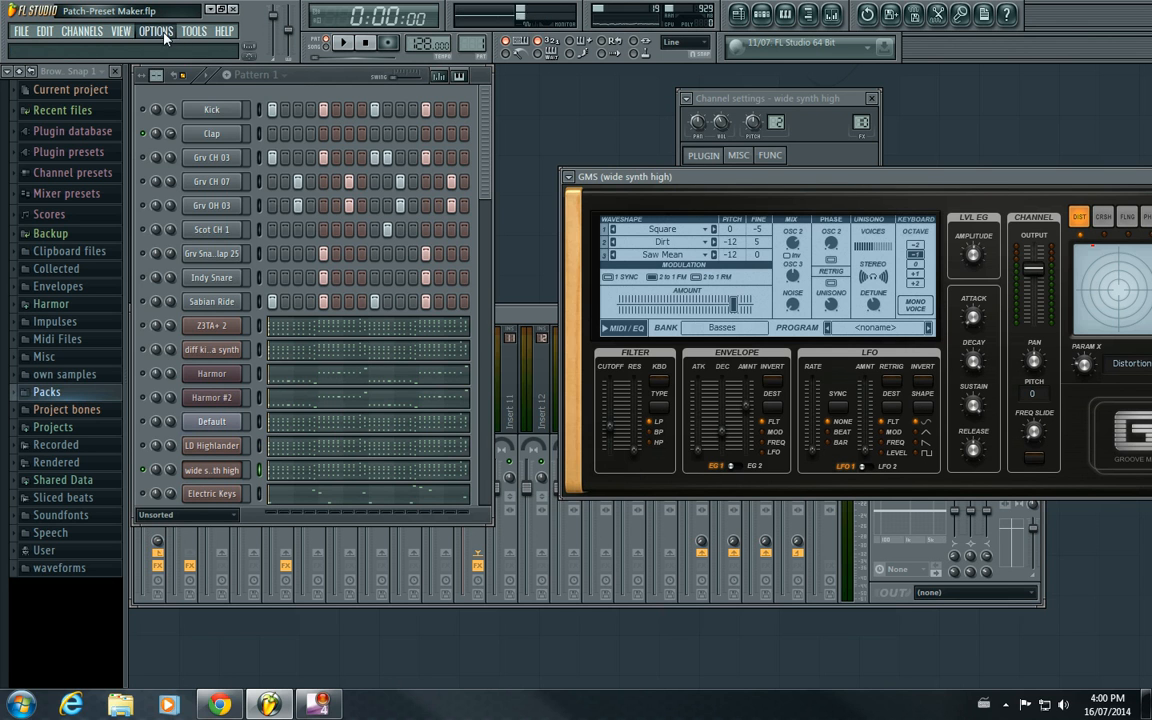
left_click(192, 30)
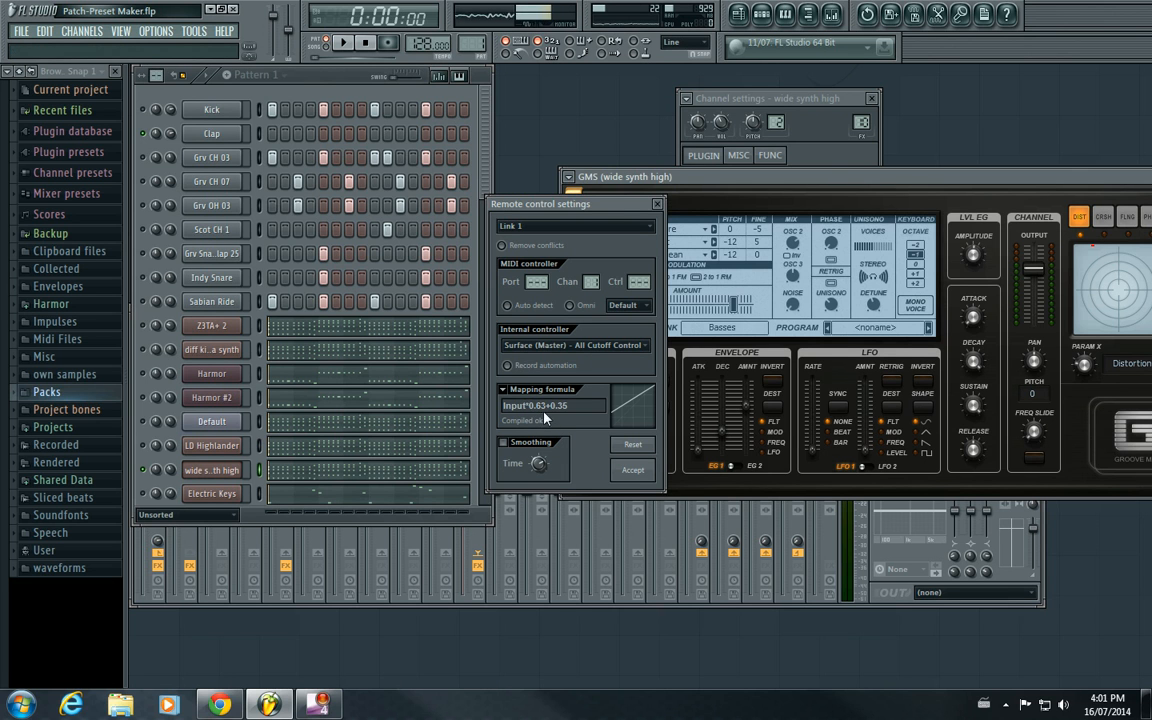
left_click_drag(576, 204, 368, 362)
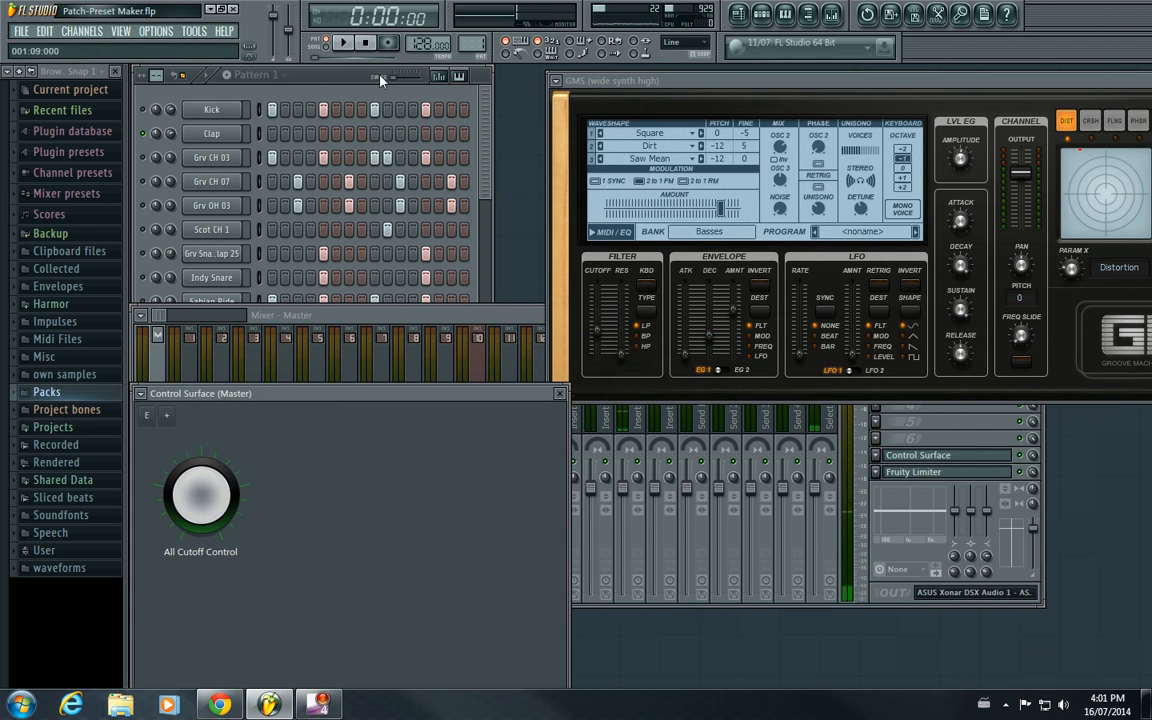
left_click(344, 42)
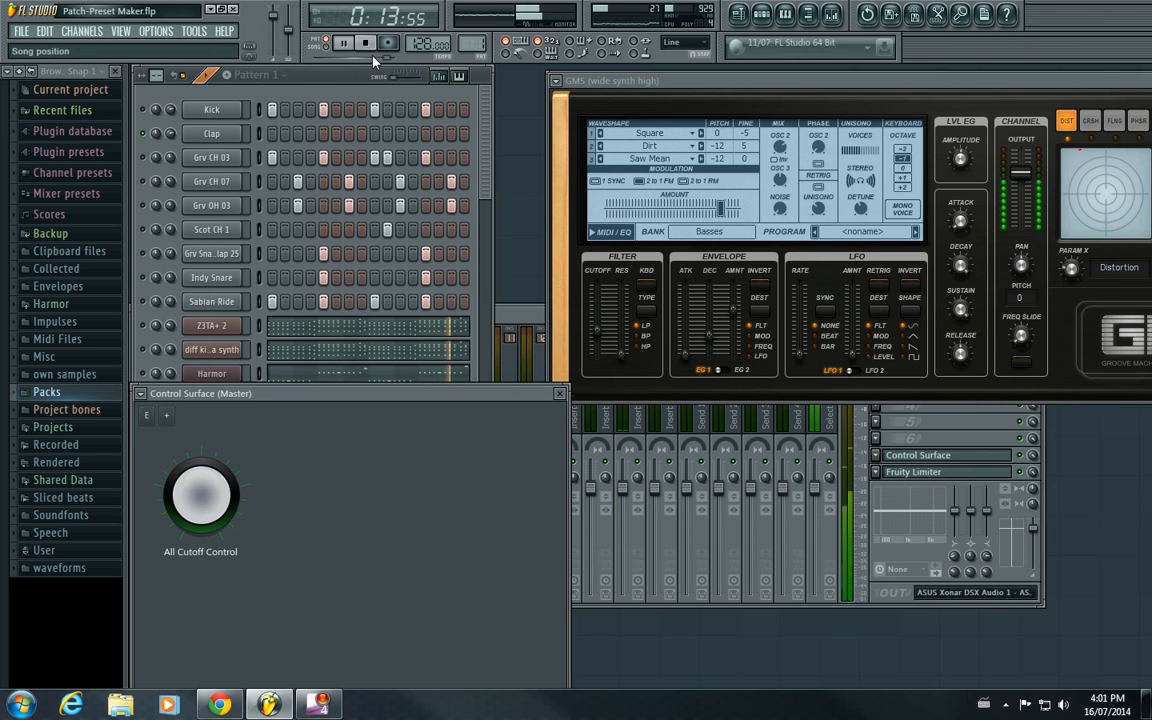
Play the pattern while sweeping every synth's cutoff from the All Cutoff Control knob, then stop at the start.
left_click(364, 44)
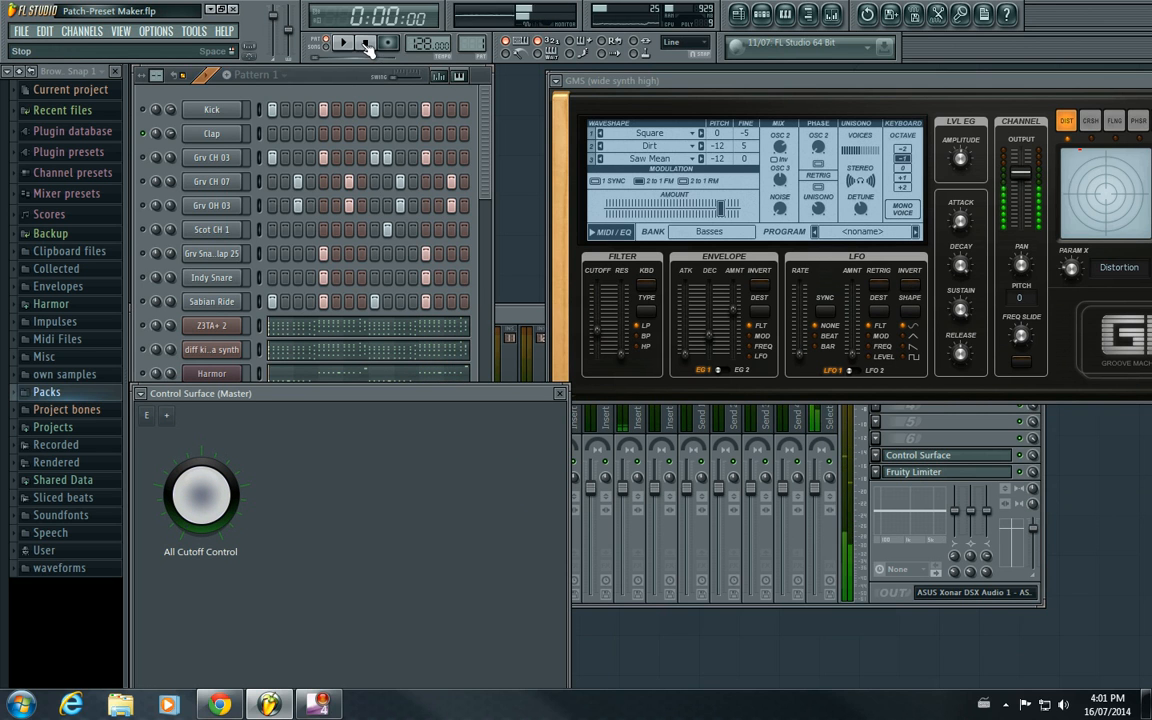
left_click(364, 44)
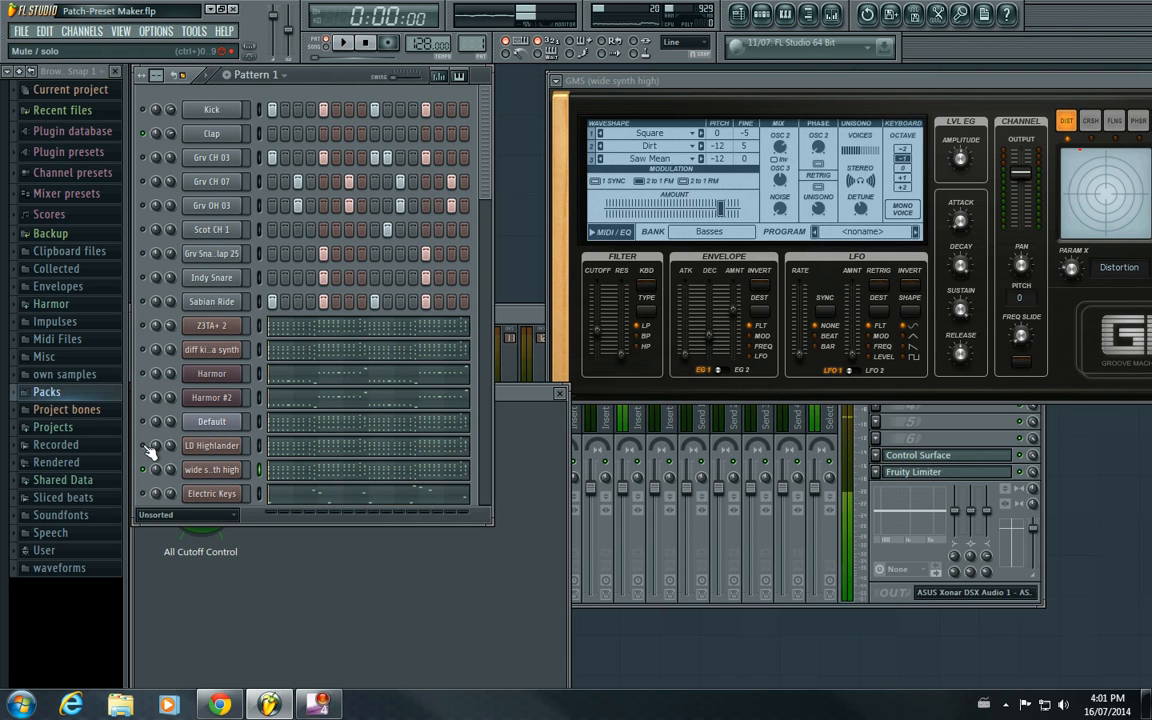
mouse_move(564, 368)
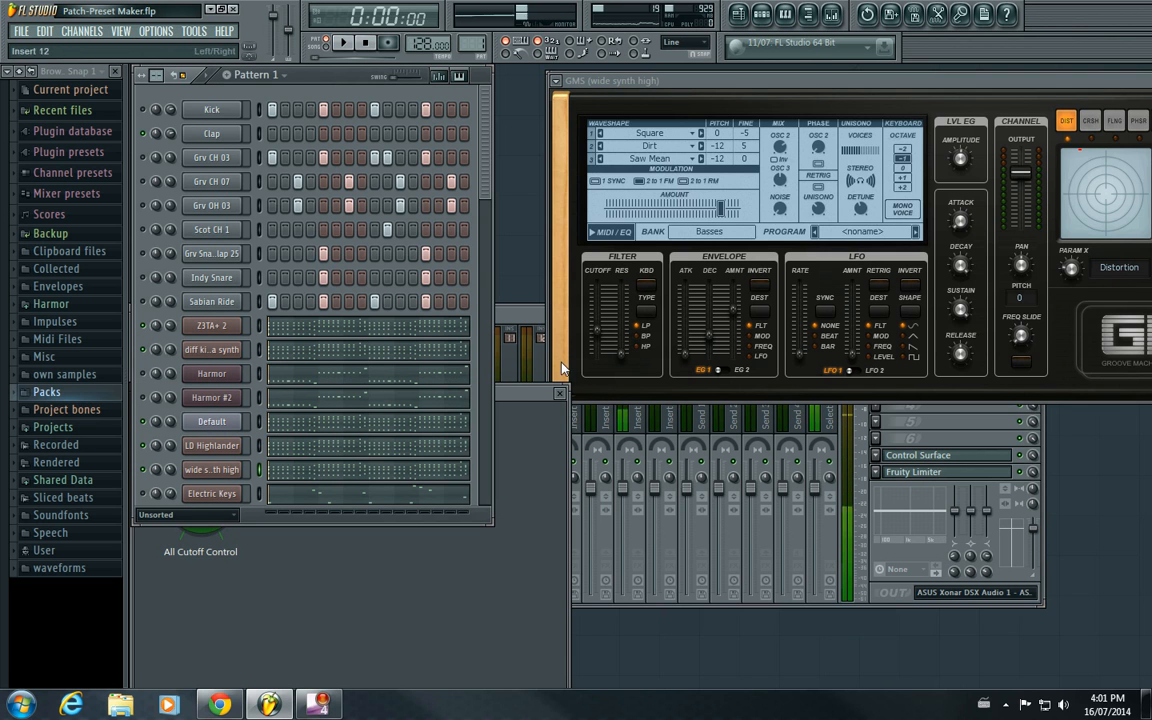
left_click(344, 44)
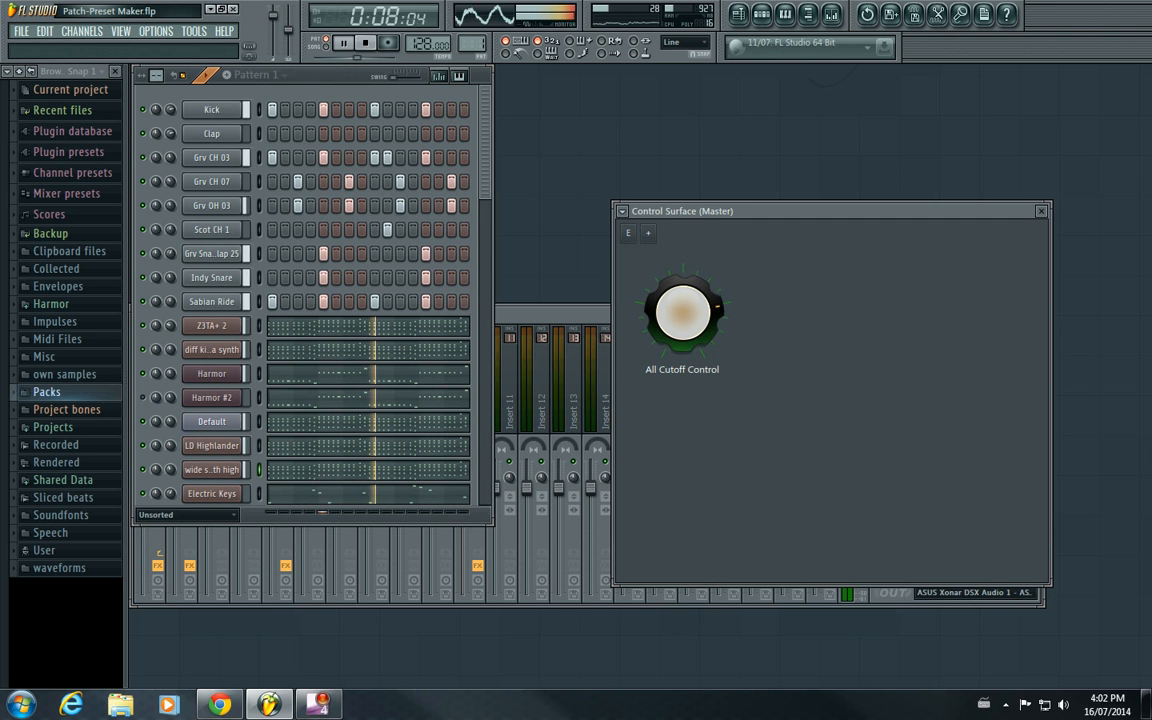
scroll("down", 3)
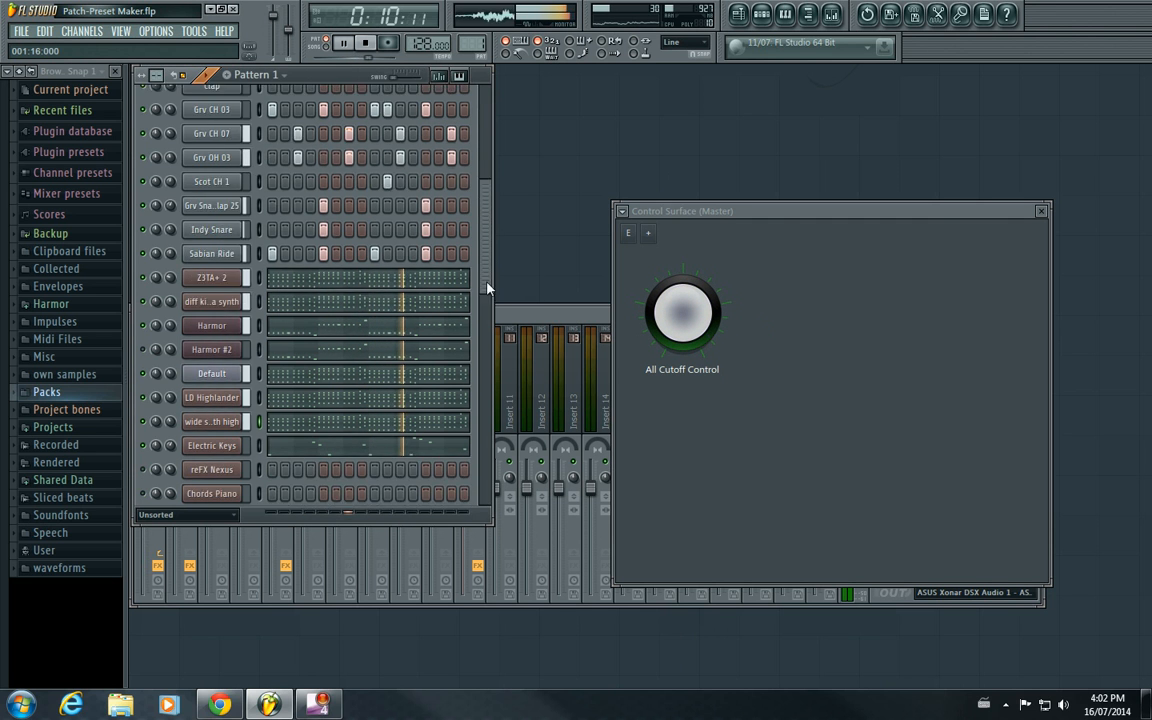
left_click(344, 44)
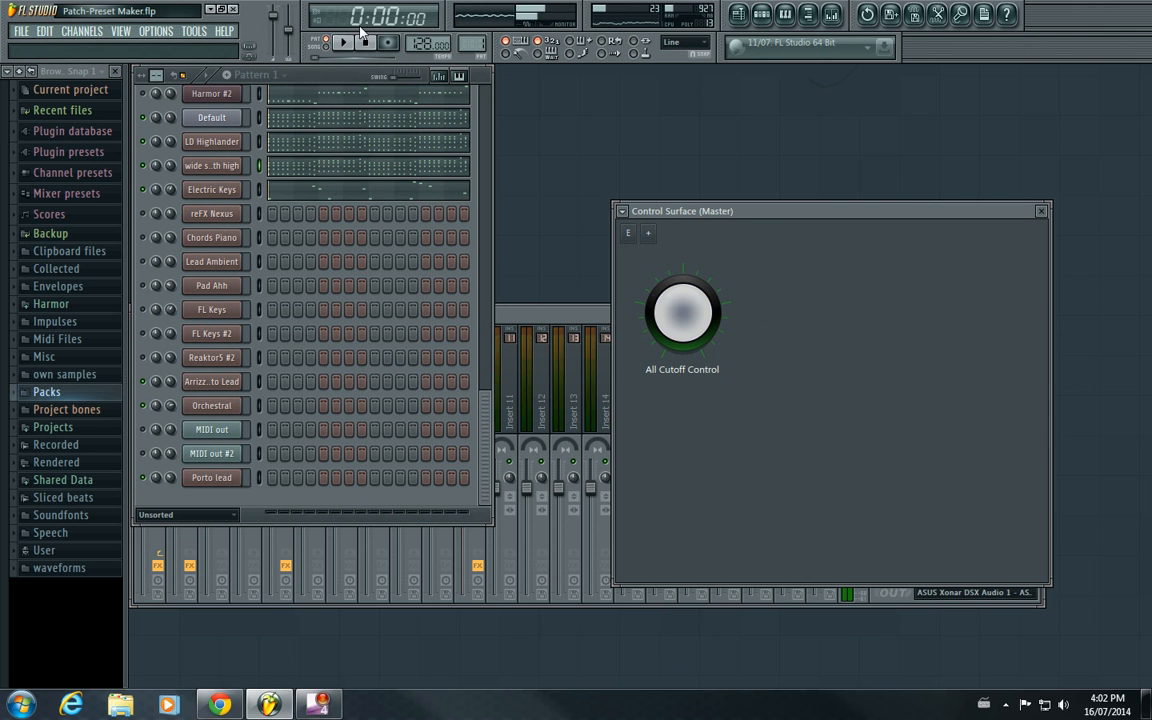
left_click(344, 42)
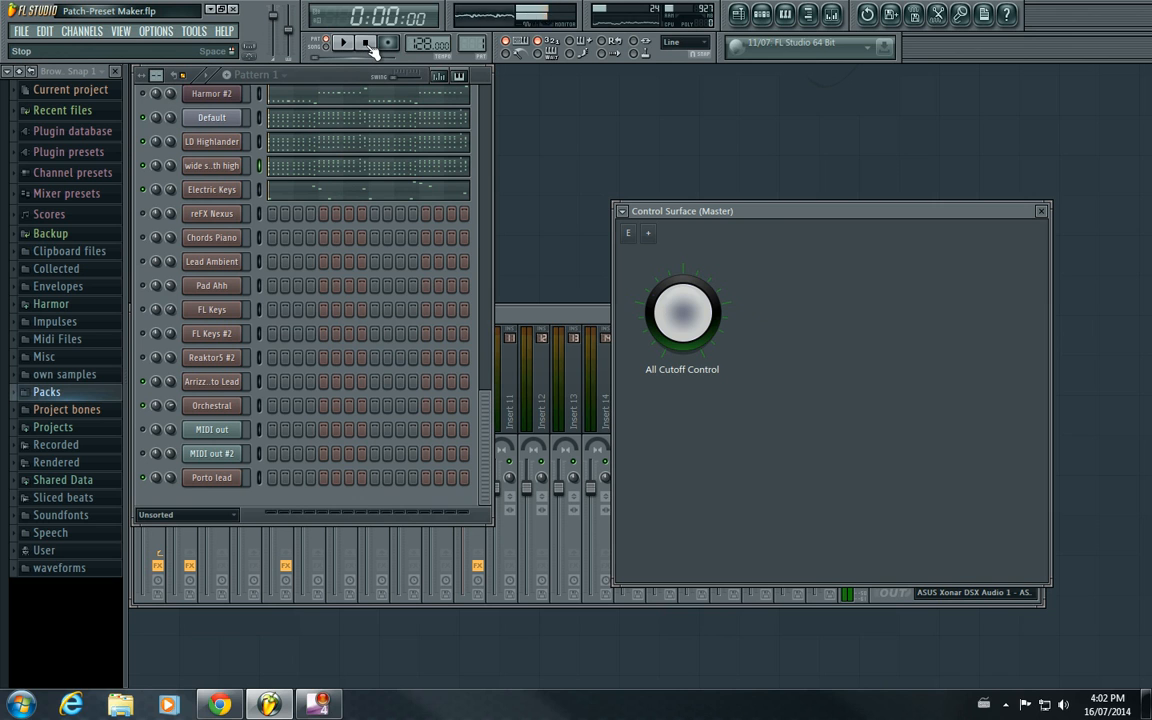